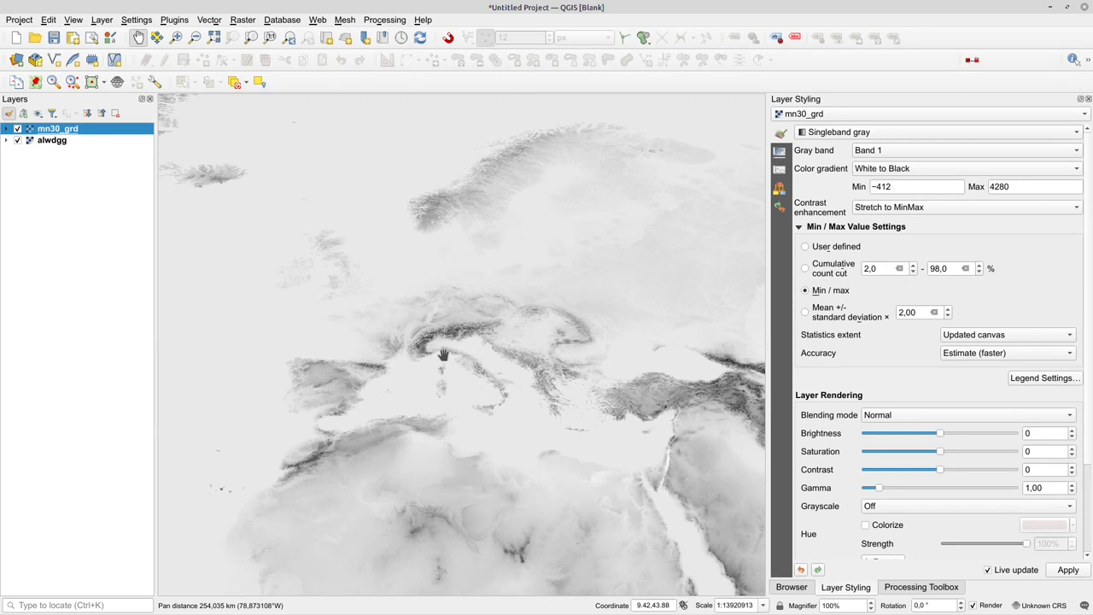
# - Pan the elevation map so western Europe and the Alps fill the view
pyautogui.moveTo(440, 355); pyautogui.dragTo(216, 293)
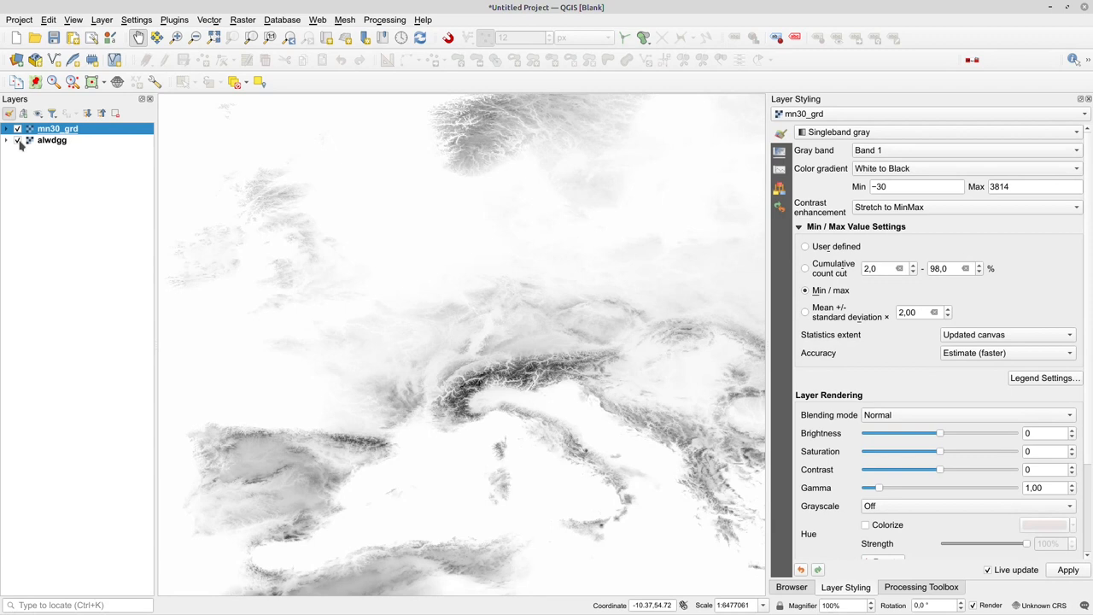
# - Hide the alwdgg layer and open the New Temporary Scratch Layer dialog
pyautogui.click(17, 141)
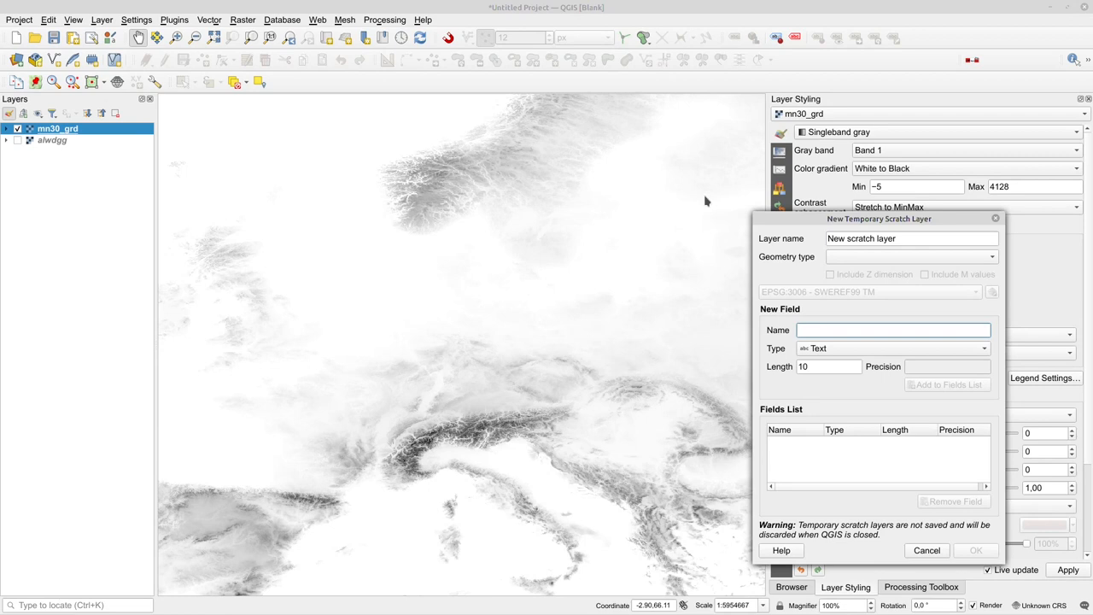
# - Name the scratch layer 'half-tone' with Polygon geometry and WGS 84 (EPSG:4326) CRS
pyautogui.write('hap')
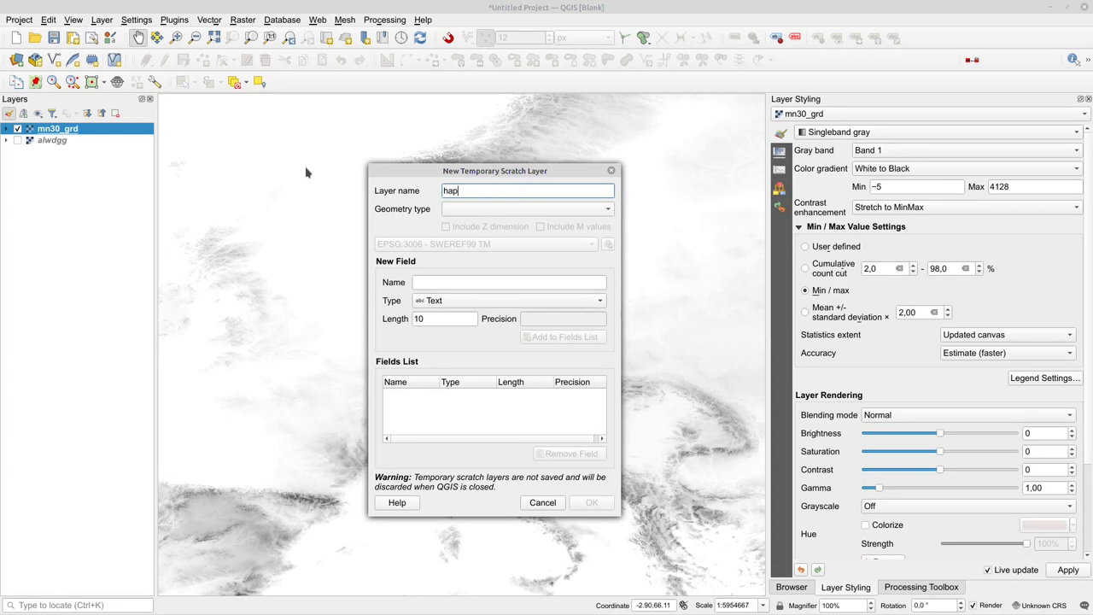
pyautogui.write('half-tone')
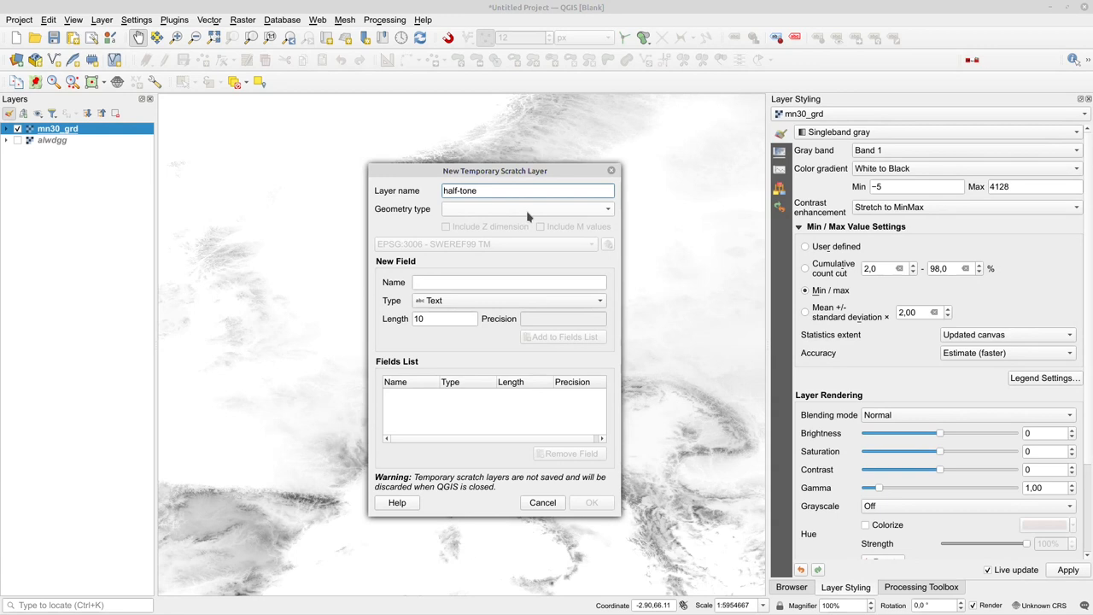
pyautogui.click(526, 209)
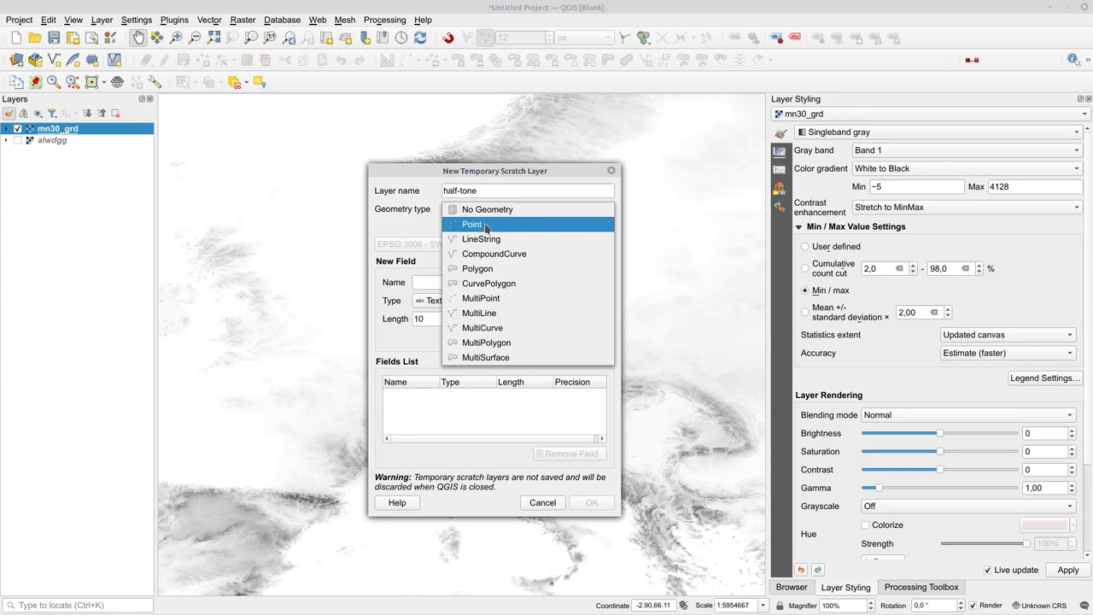
pyautogui.moveTo(498, 231)
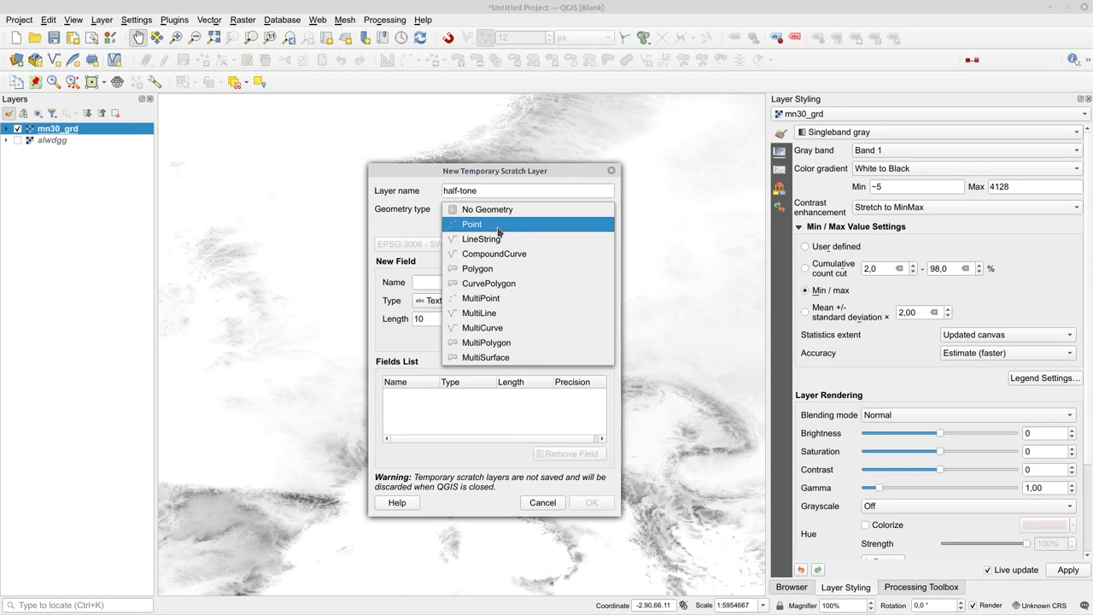
pyautogui.click(478, 268)
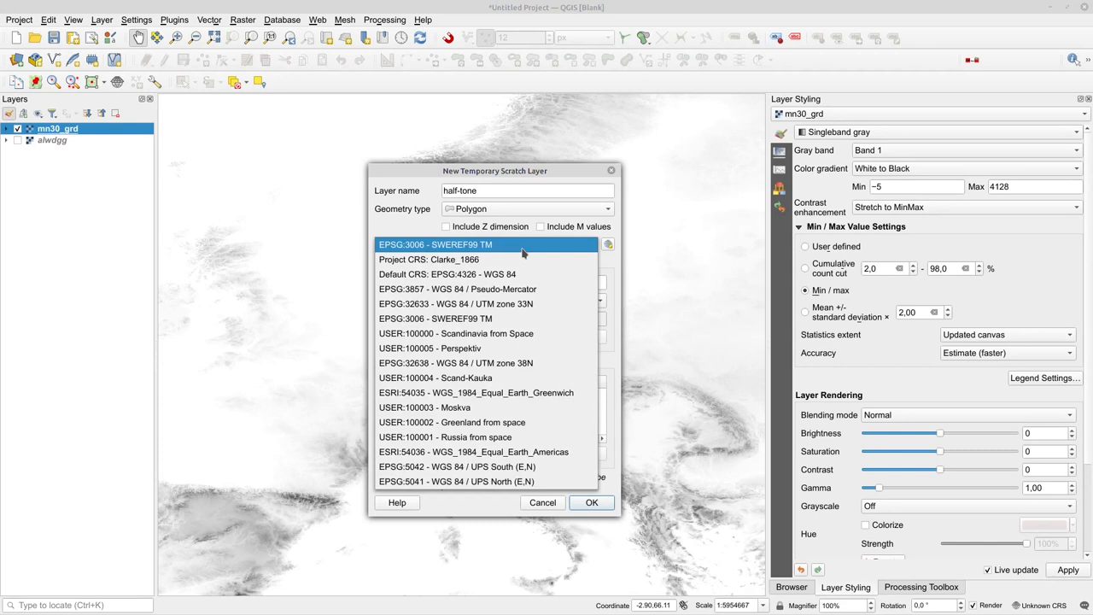
pyautogui.click(446, 274)
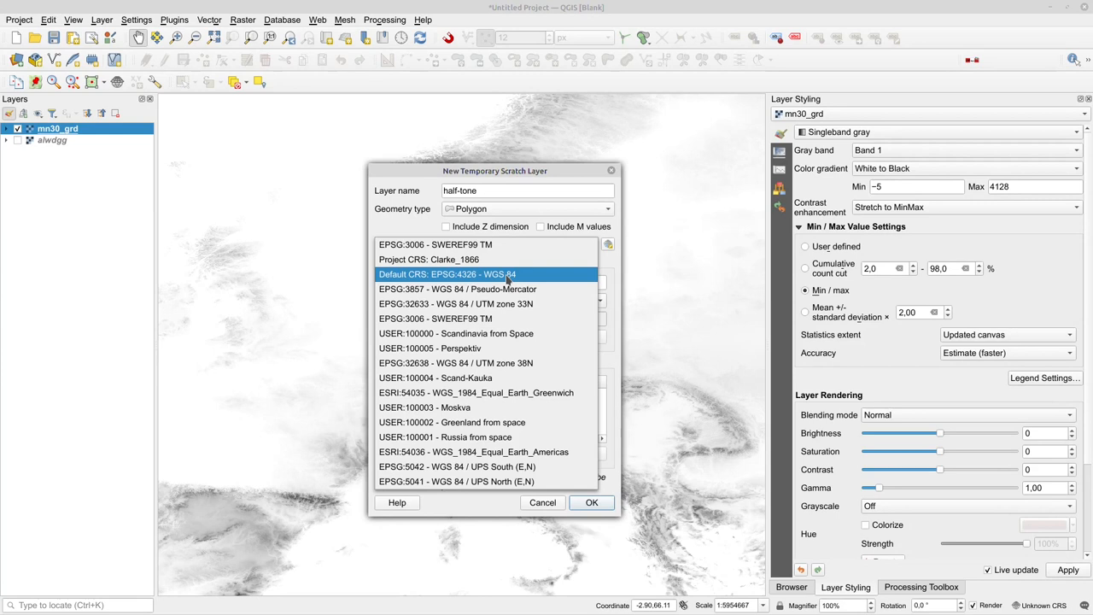
pyautogui.click(446, 275)
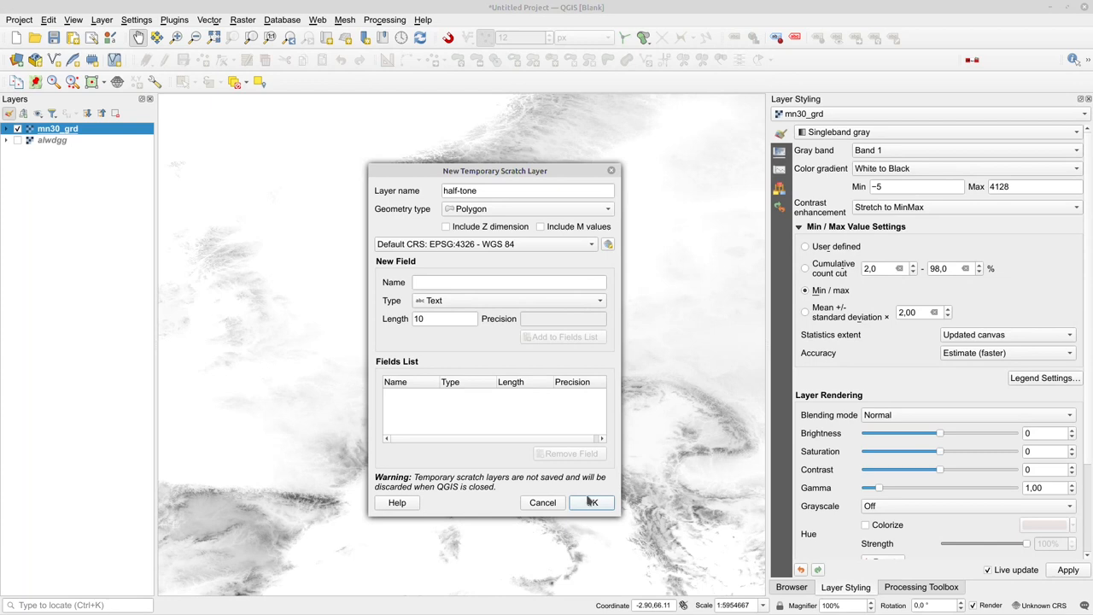
# - Create the half-tone layer and digitize one large four-cornered polygon across Europe
pyautogui.click(591, 502)
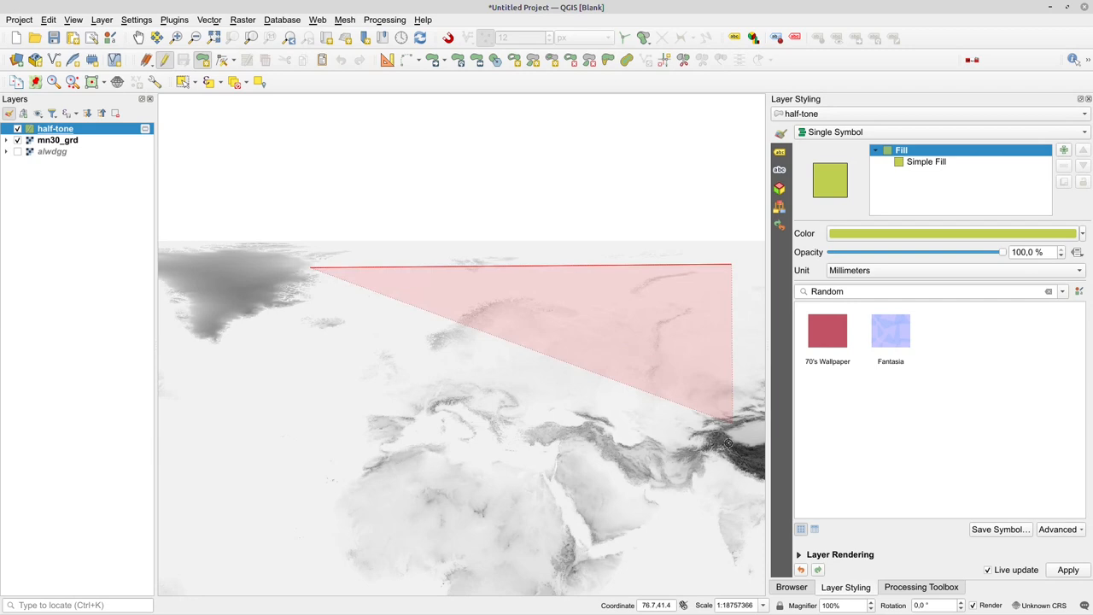
pyautogui.click(164, 60)
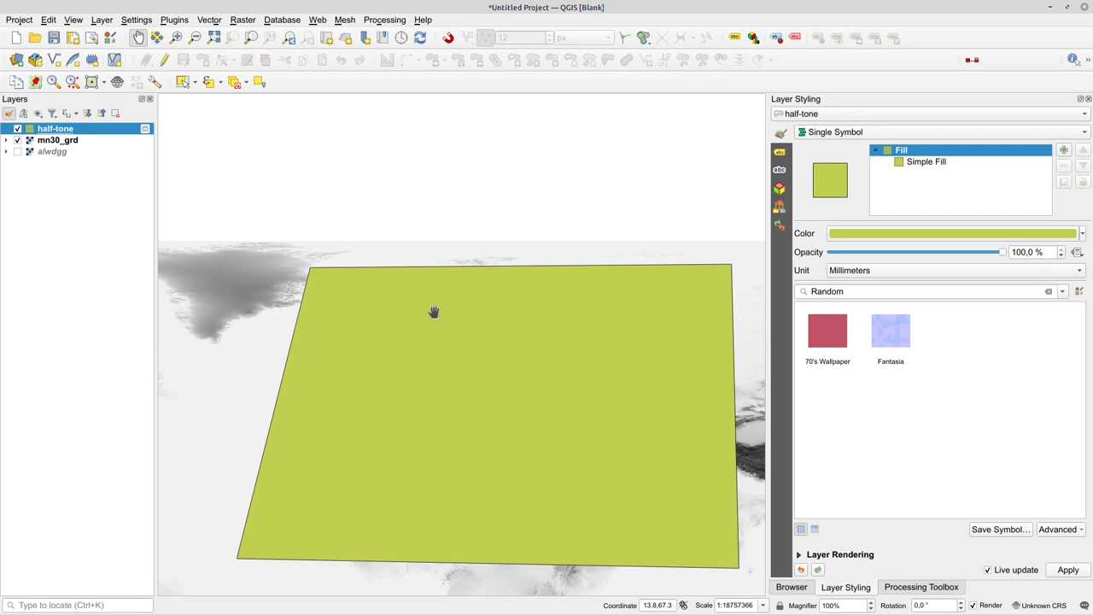
# - Change the half-tone fill's symbol layer type to Geometry Generator
pyautogui.click(926, 161)
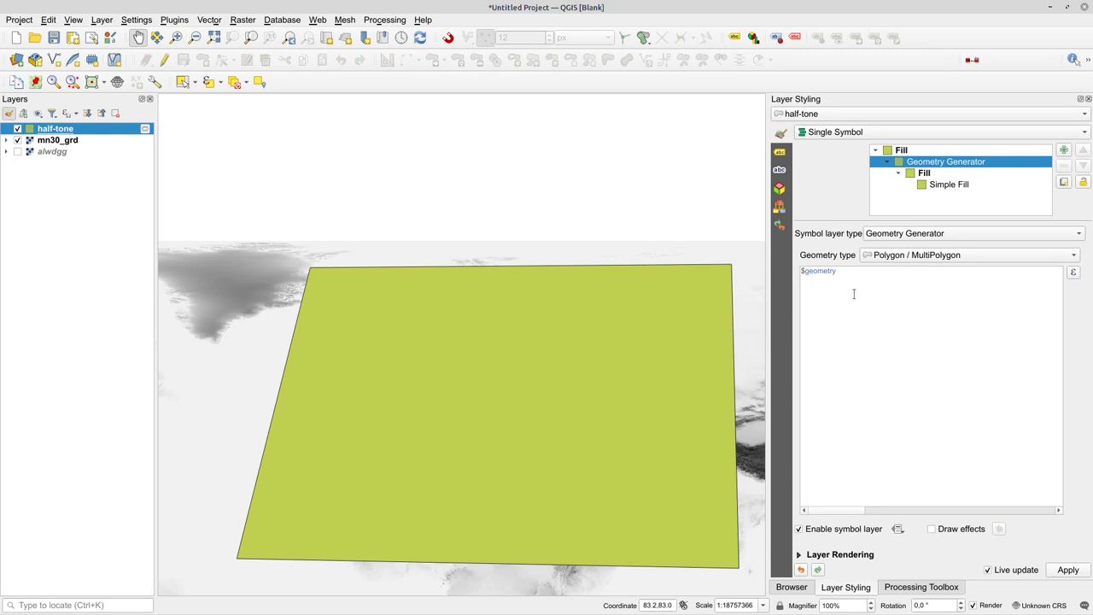
pyautogui.moveTo(863, 309)
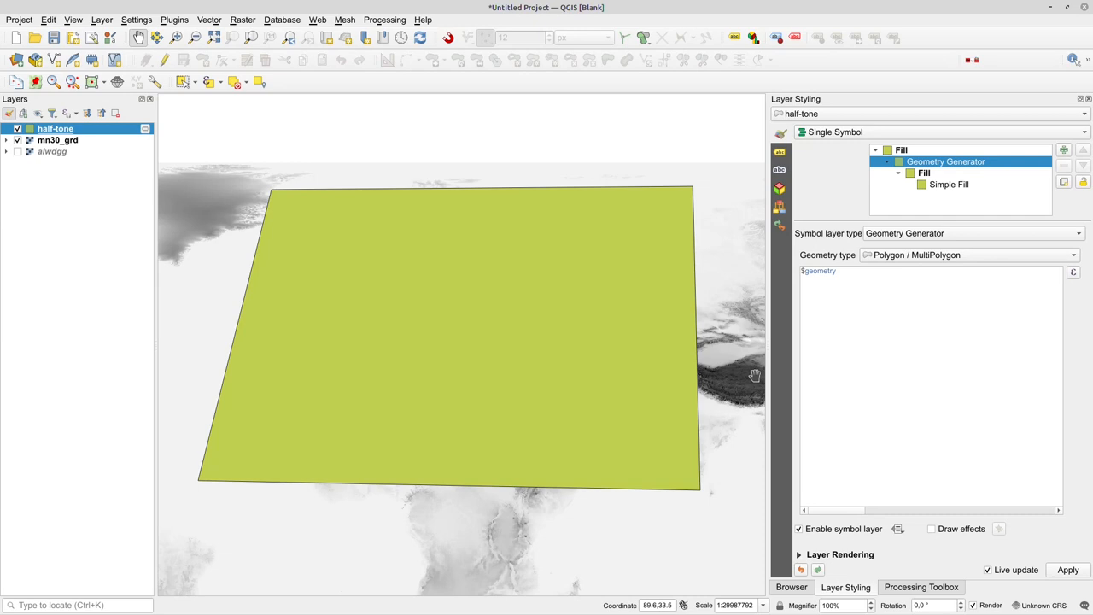
pyautogui.moveTo(954, 263)
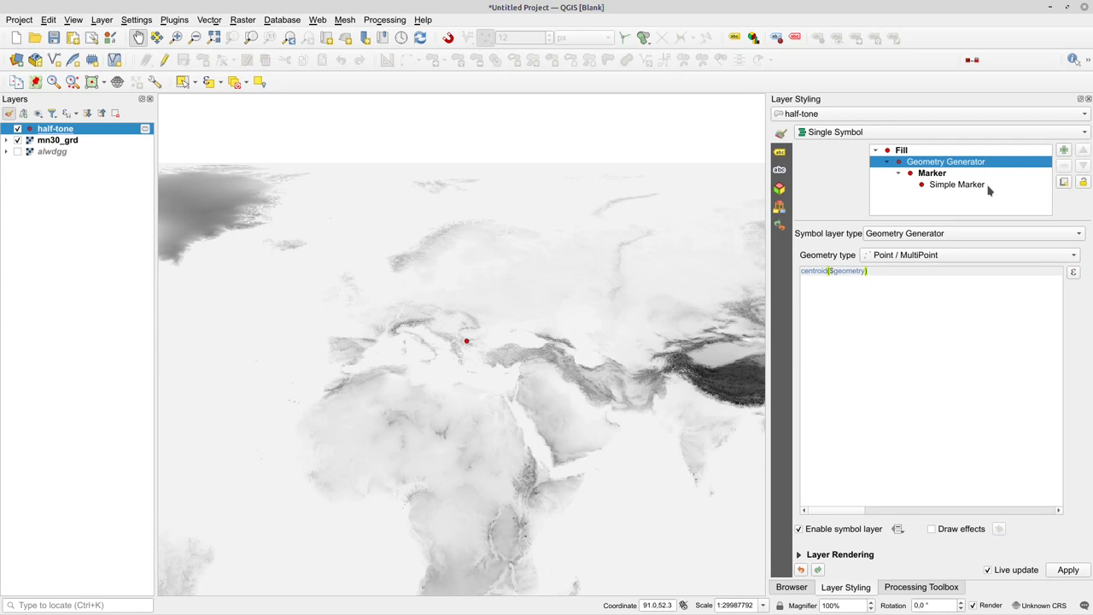
# - Increase the Simple Marker size of the red centroid dot
pyautogui.click(957, 184)
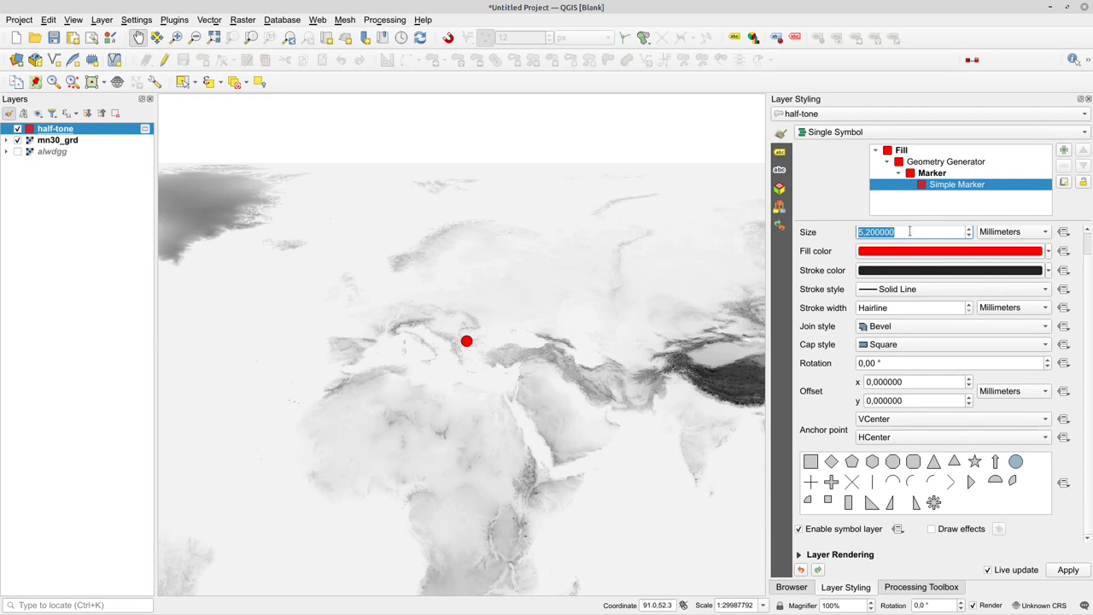
pyautogui.click(946, 161)
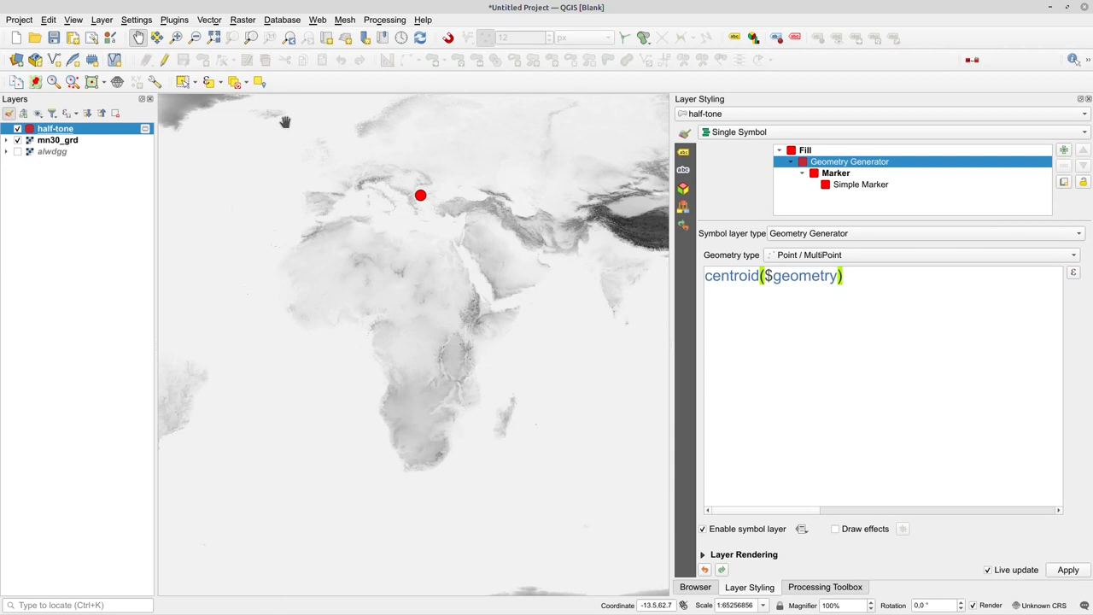
pyautogui.scroll(-3)
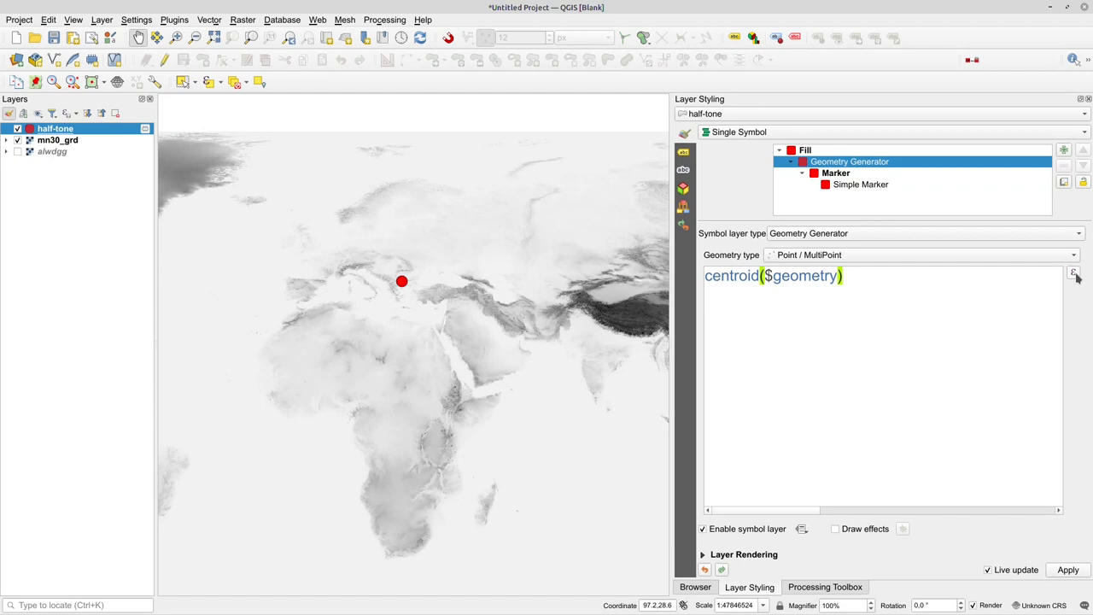
pyautogui.click(1074, 271)
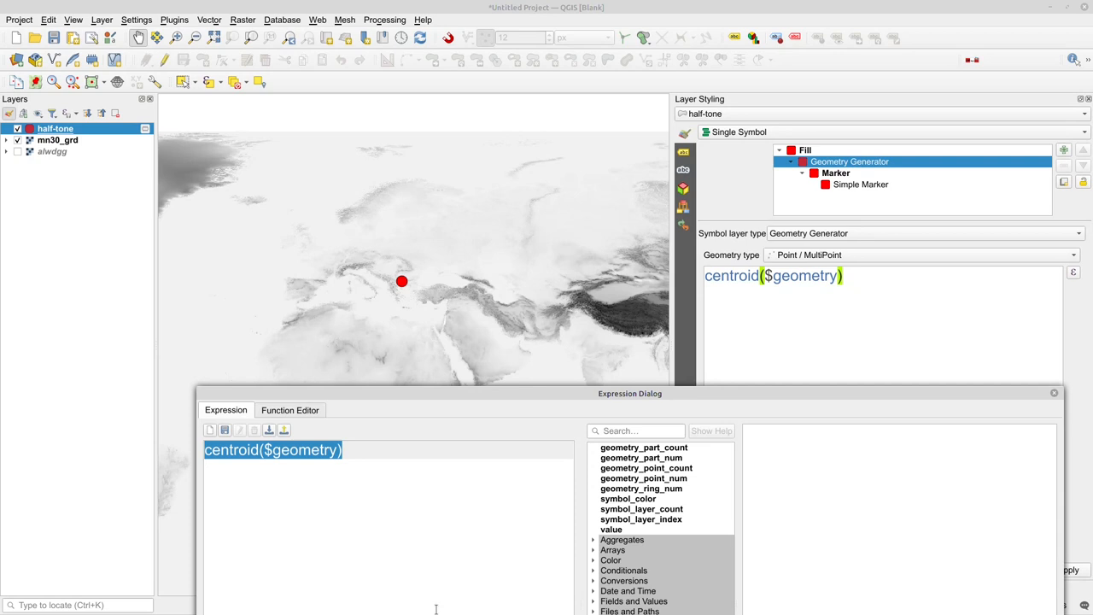
pyautogui.write("with_variable('")
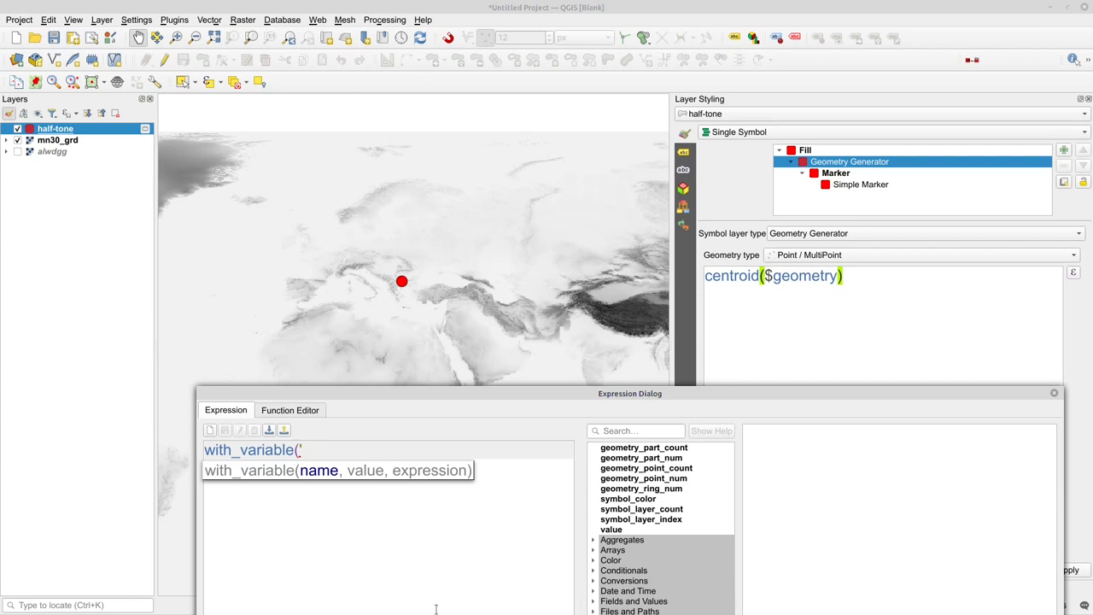
pyautogui.write('densit')
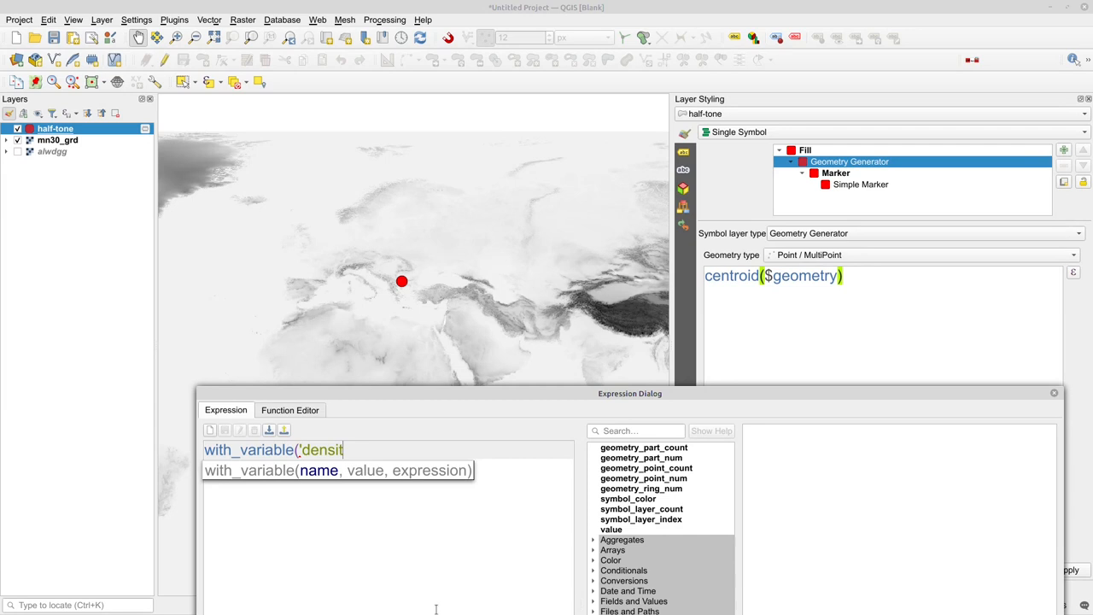
pyautogui.write("y', 30")
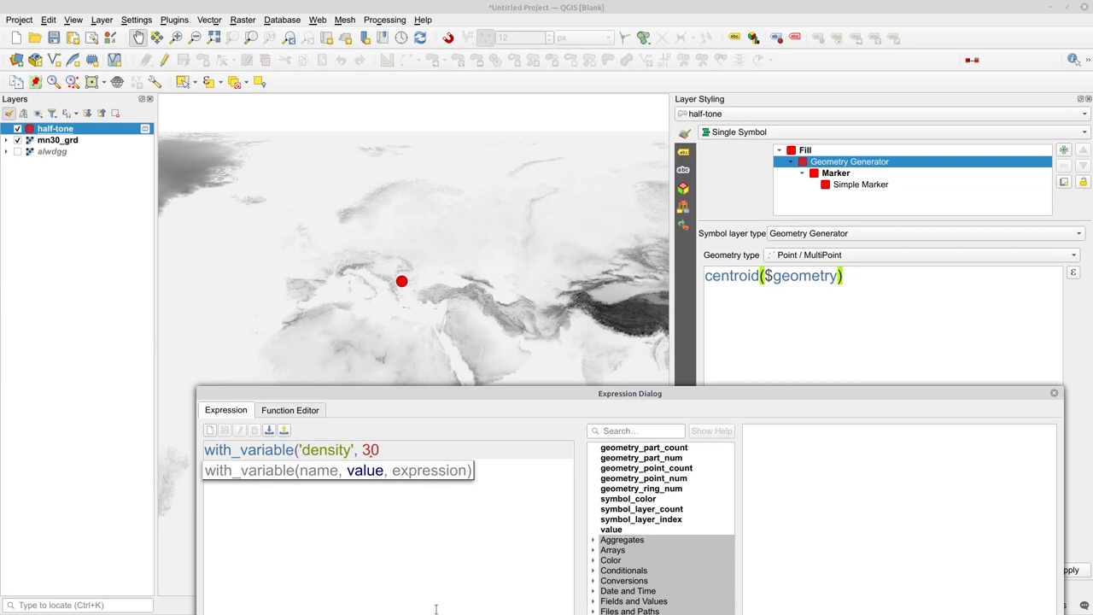
pyautogui.write(',')
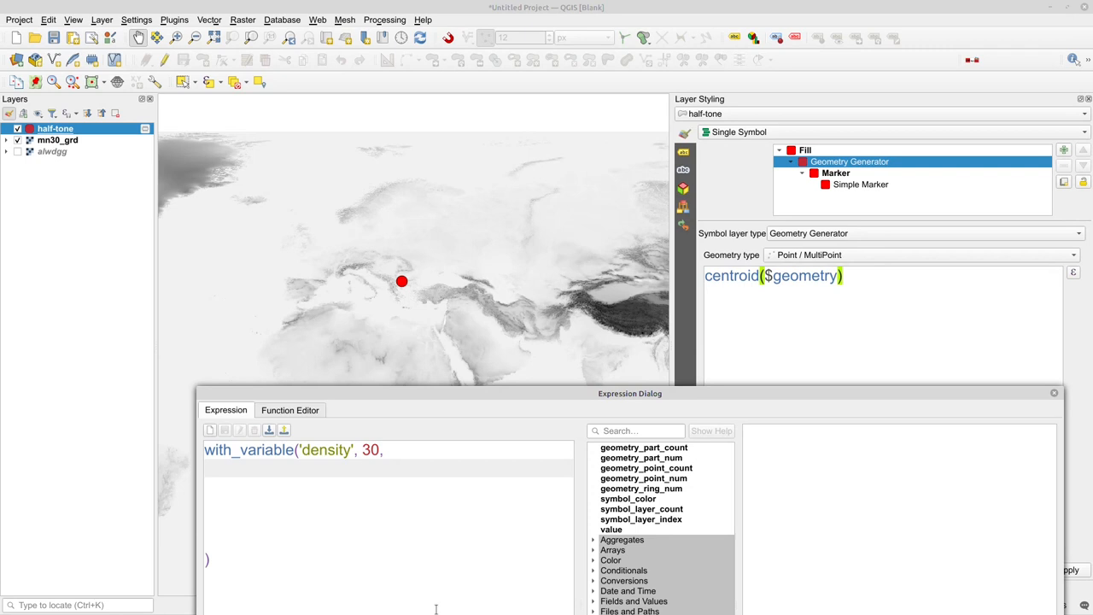
pyautogui.write("with_variable('d")
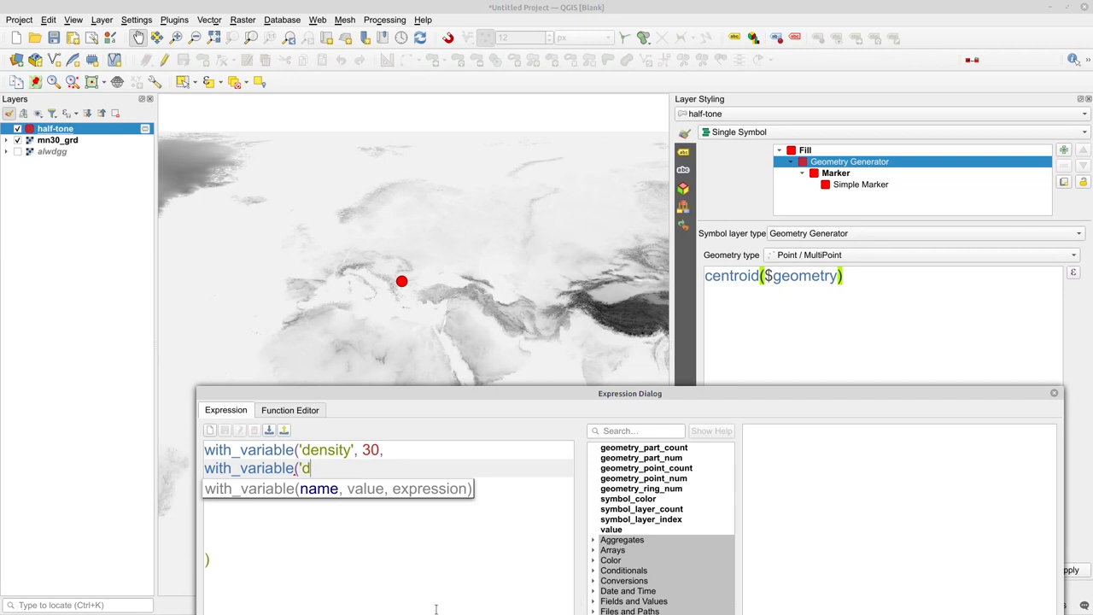
pyautogui.write("istance', @map_extent_width")
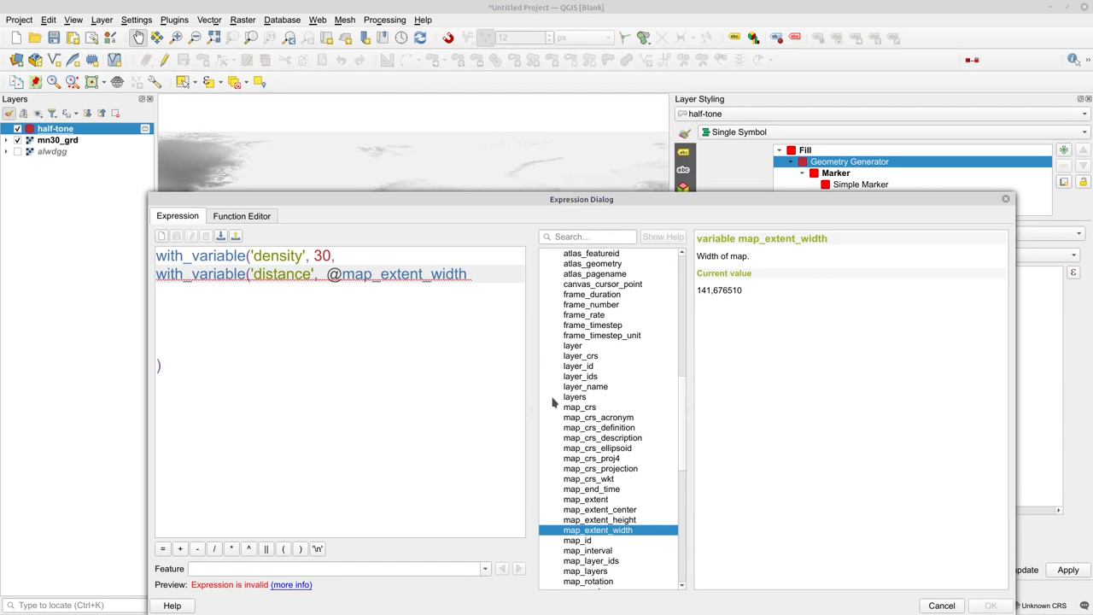
pyautogui.write('/ @')
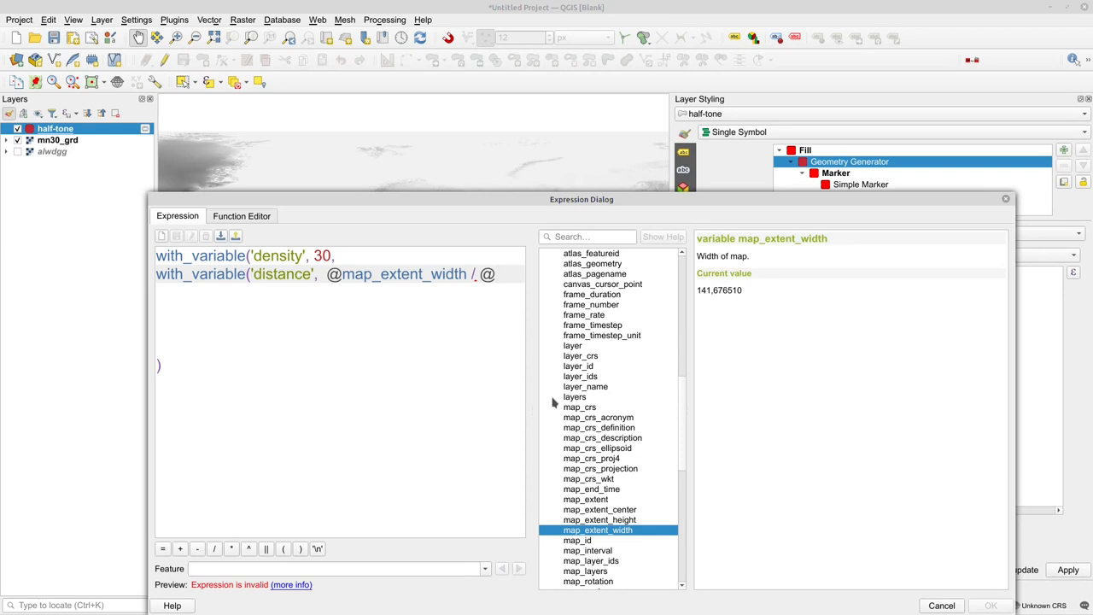
pyautogui.write('with_variable(')
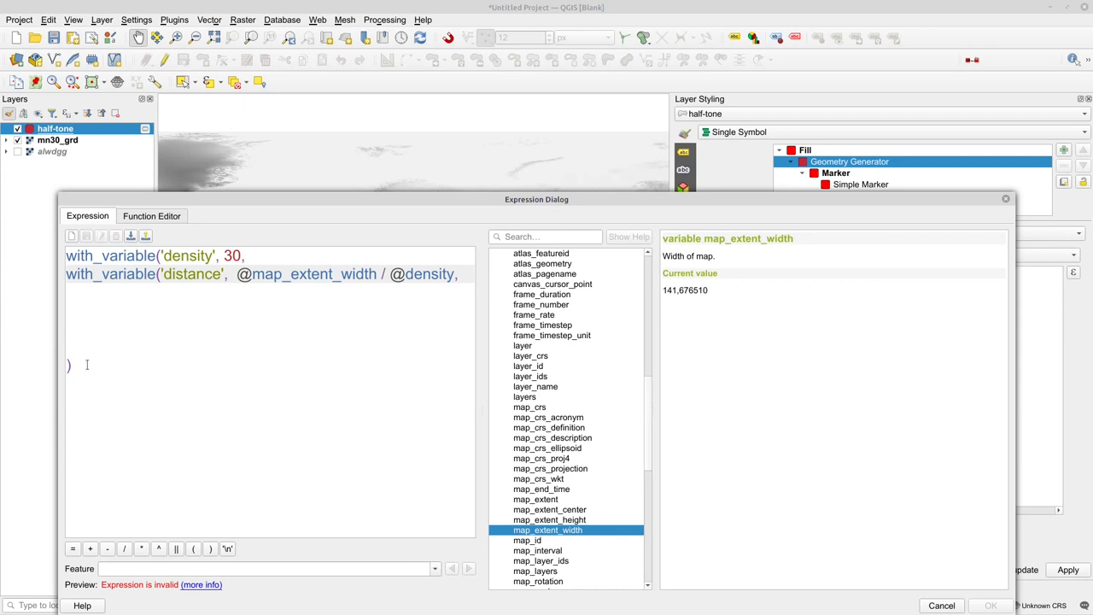
pyautogui.write(')')
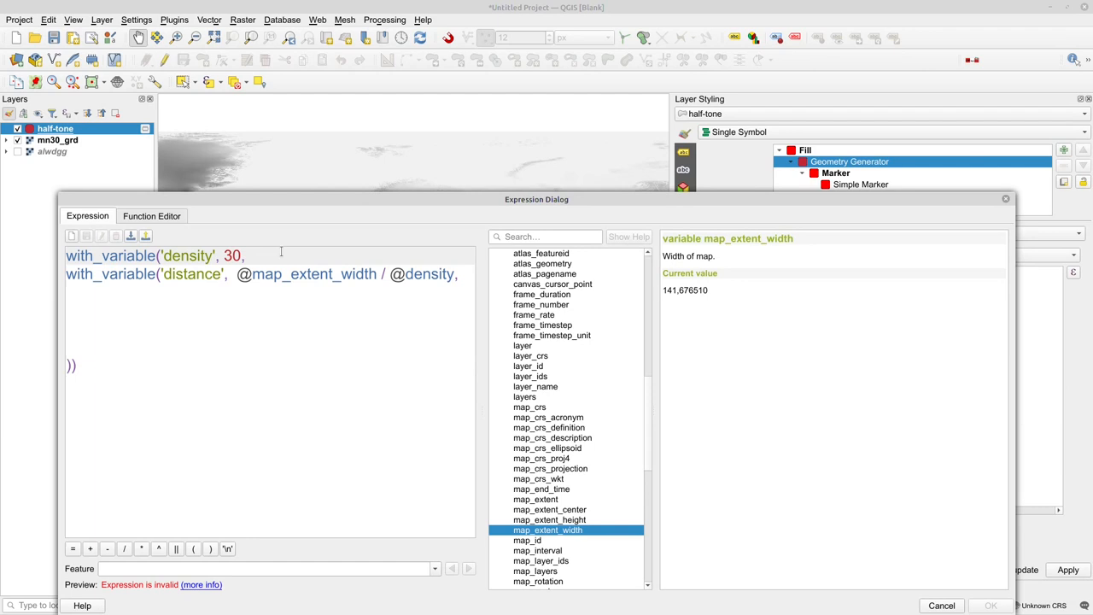
pyautogui.write('--')
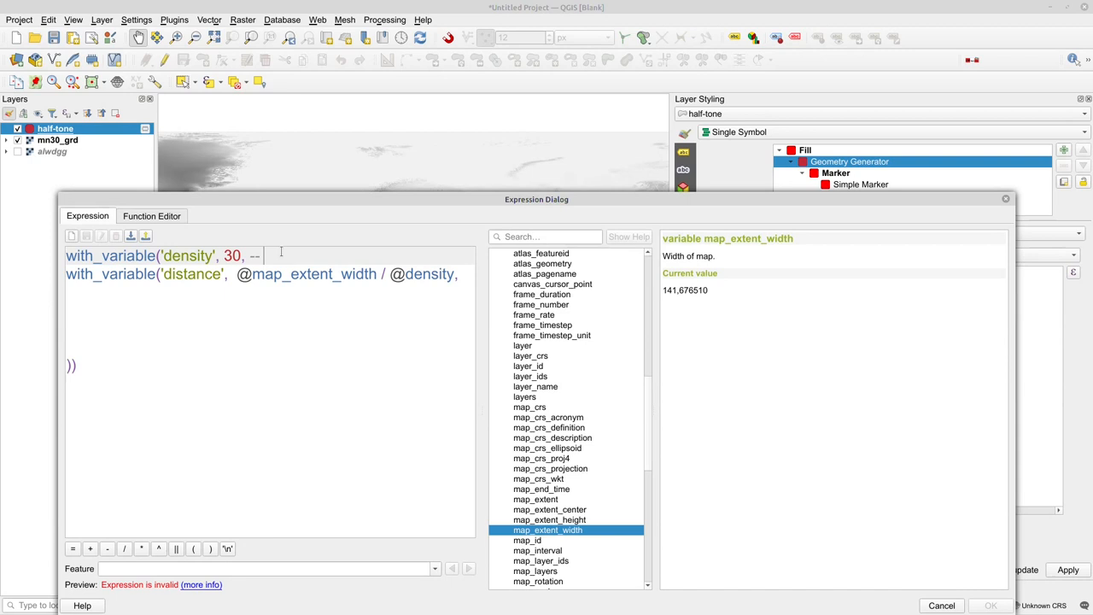
pyautogui.write('number of points wide')
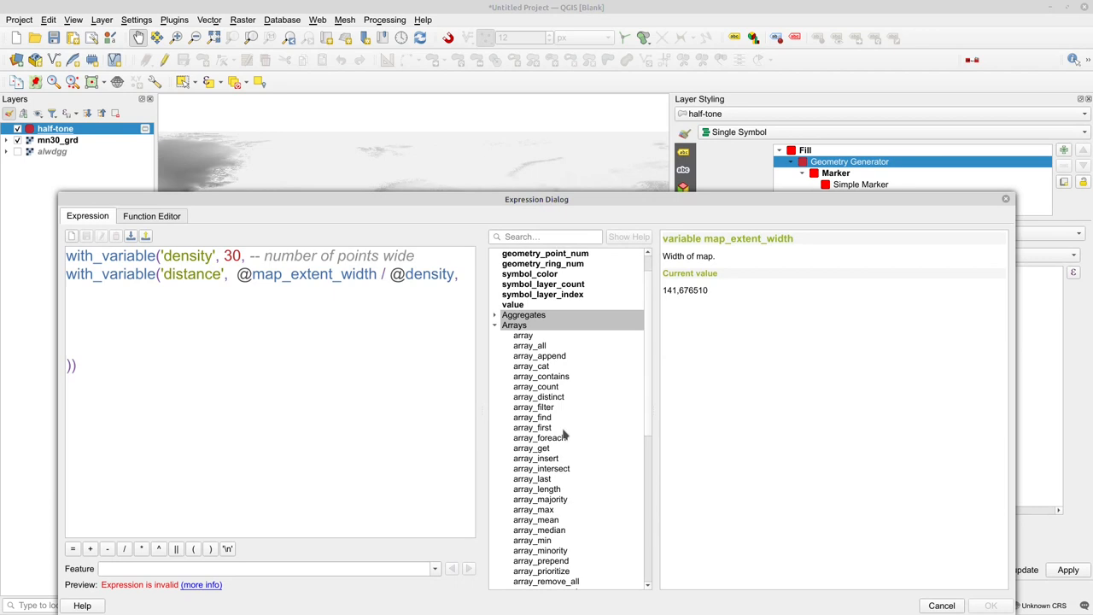
# - Check the array_foreach help and start an array_foreach( call on a new line
pyautogui.click(540, 283)
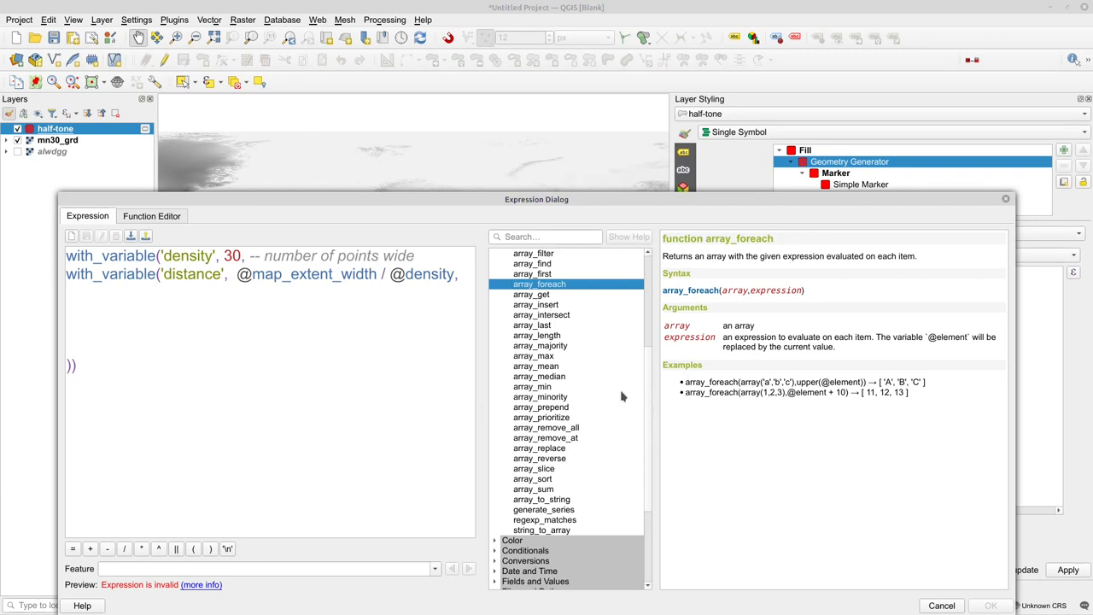
pyautogui.write('array_foreach(')
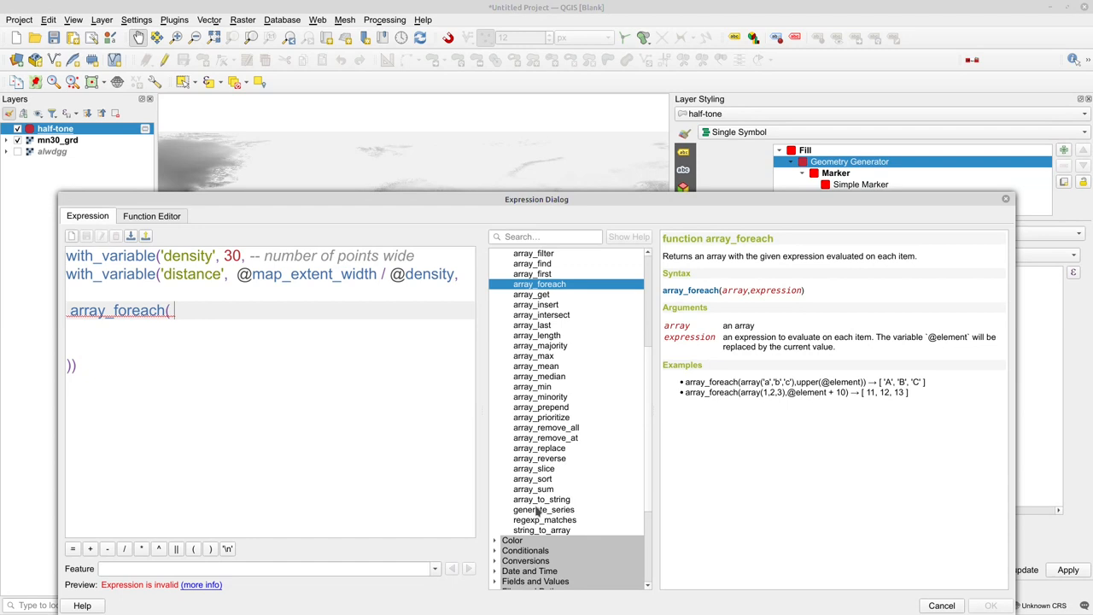
pyautogui.click(543, 509)
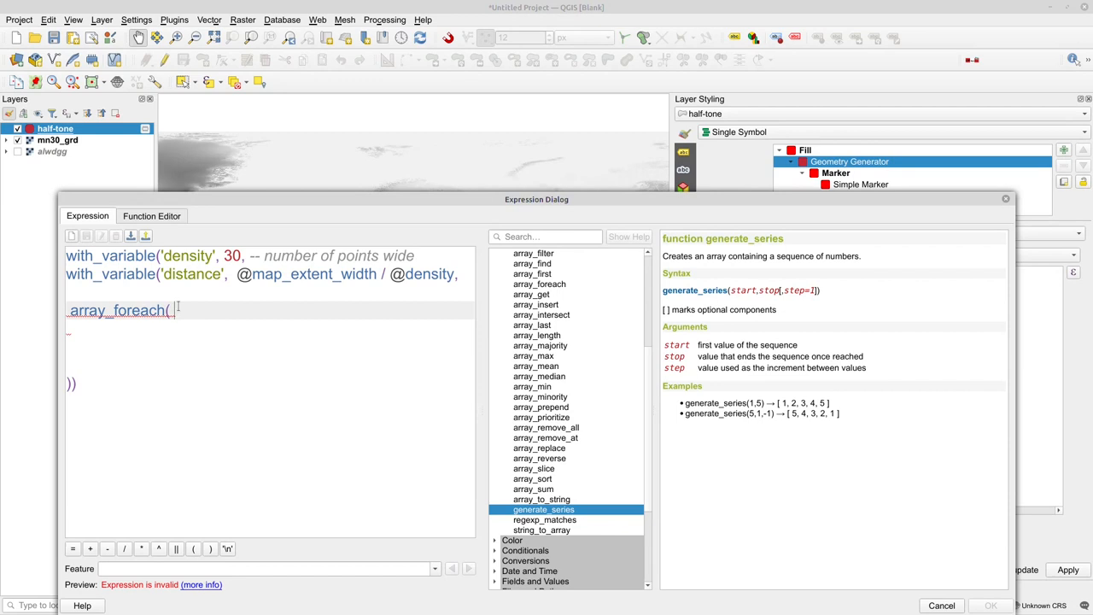
pyautogui.write('generate_series(')
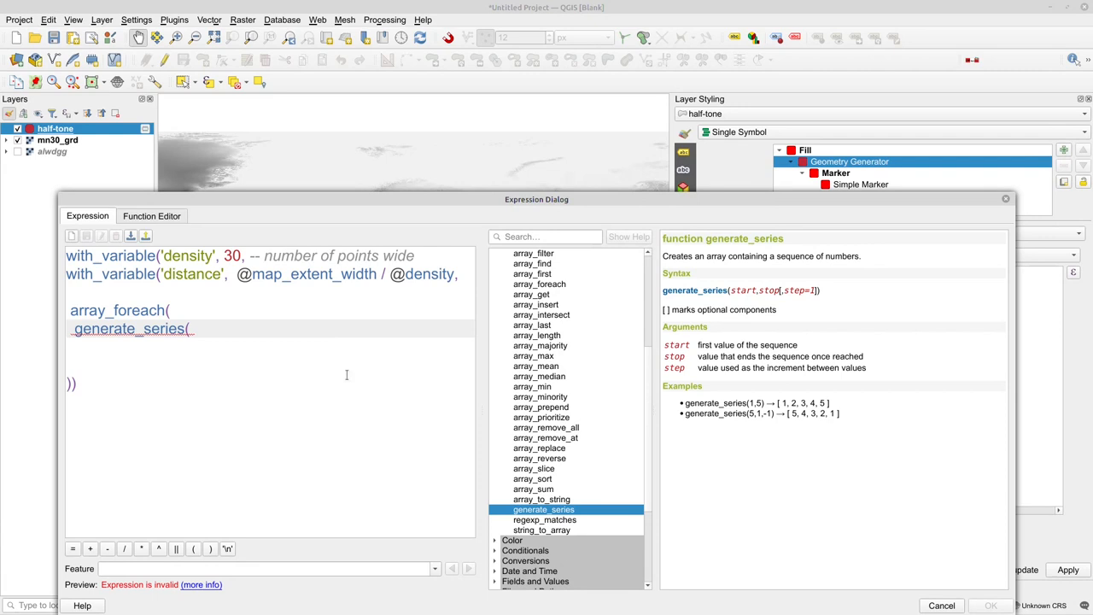
pyautogui.write('x_min(')
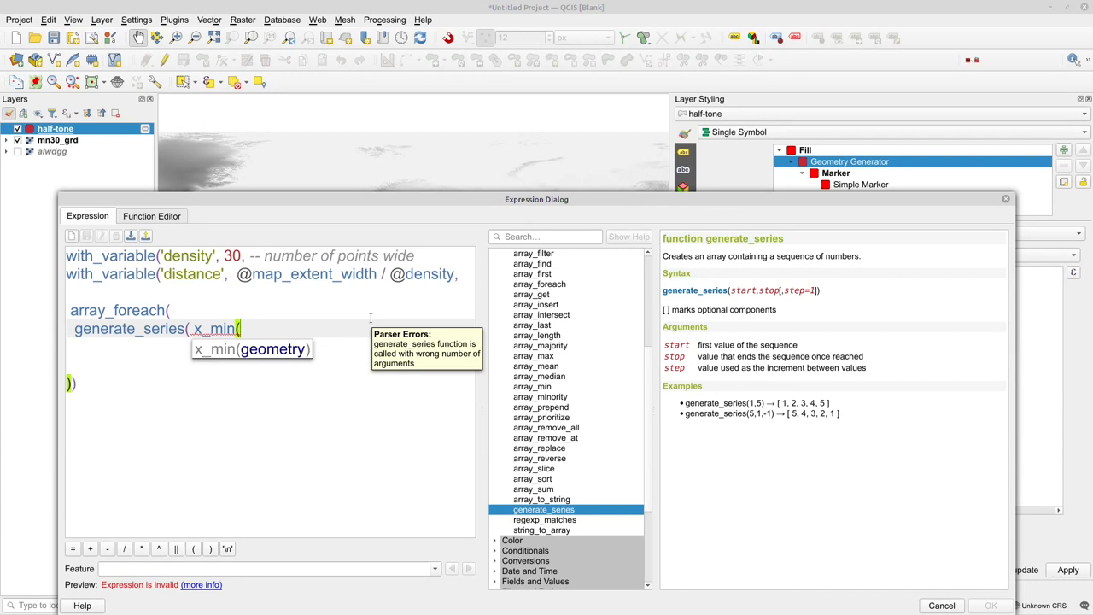
pyautogui.write('@')
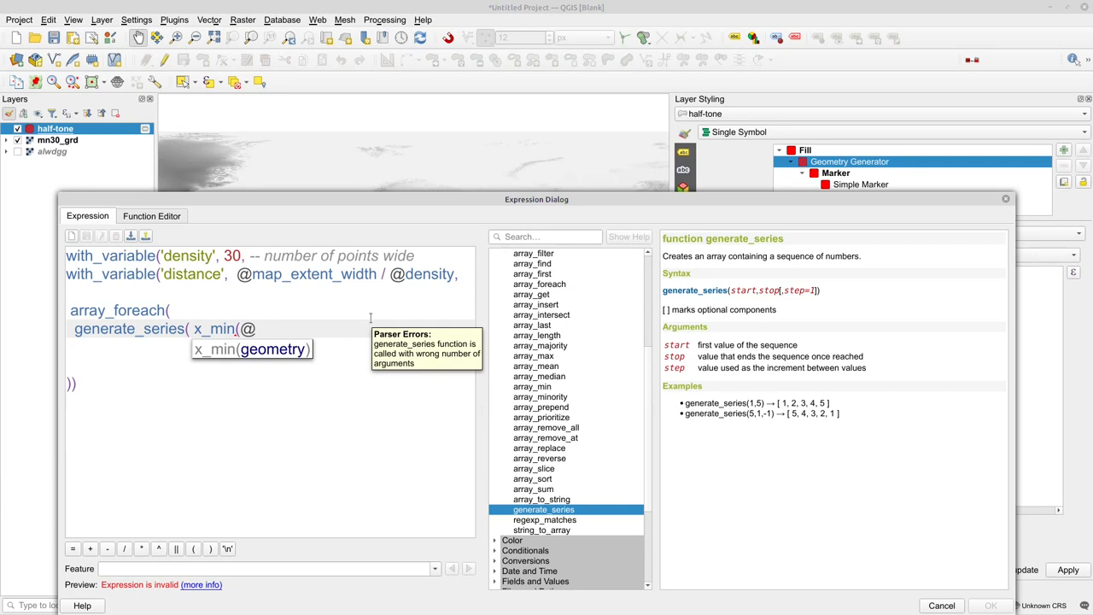
pyautogui.write('map_extent), x_max(')
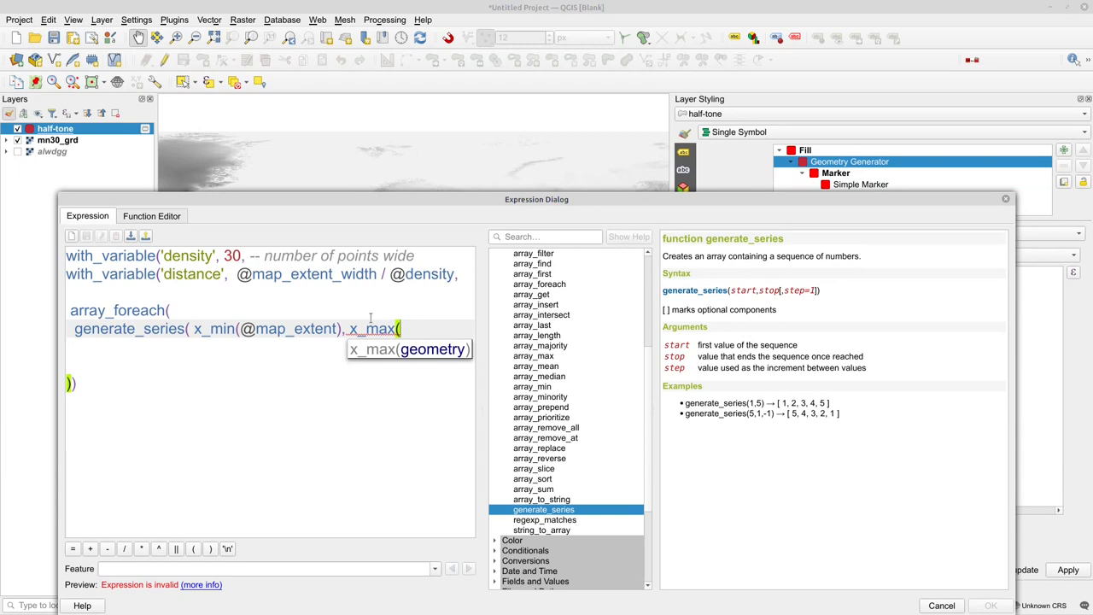
pyautogui.write('@map_extent), @')
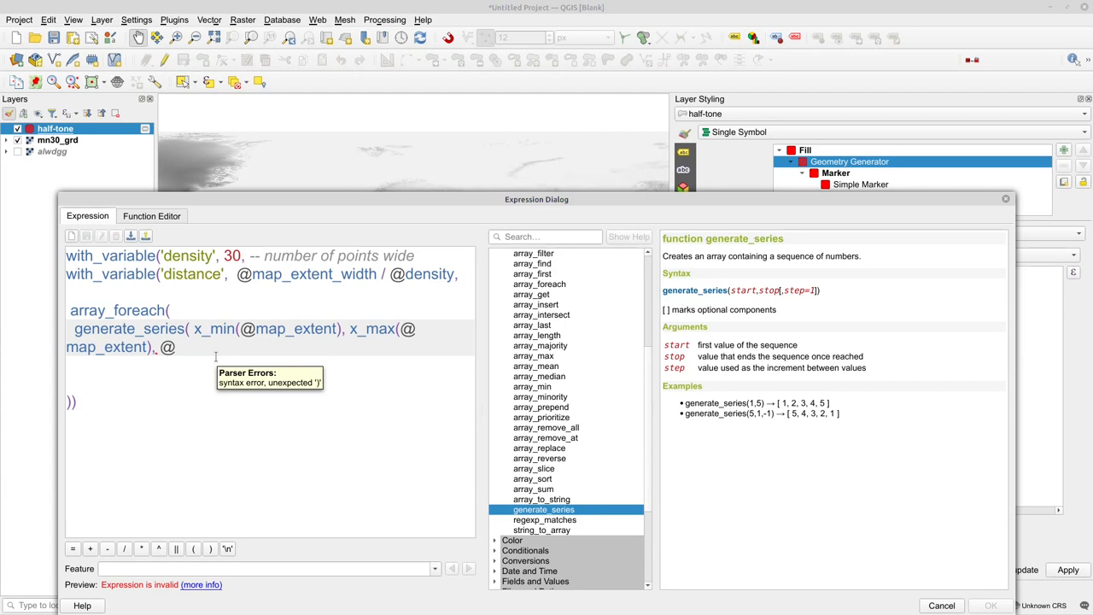
pyautogui.write('distance')
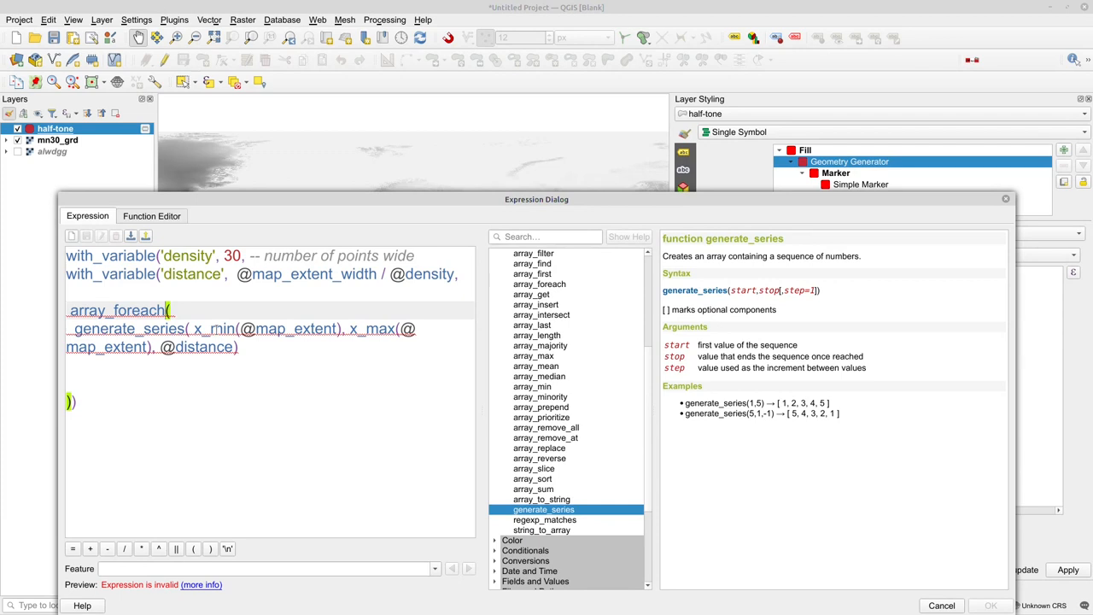
pyautogui.click(539, 284)
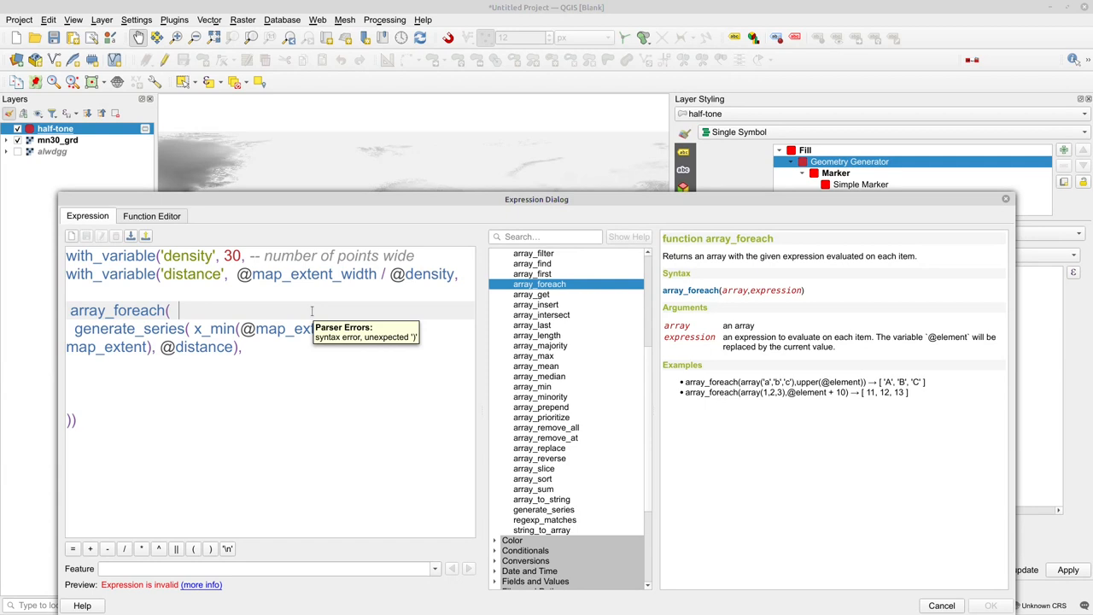
# - Comment the column loop and add with_variable calls storing 'element_x' and 'element_y'
pyautogui.write('-- Columns')
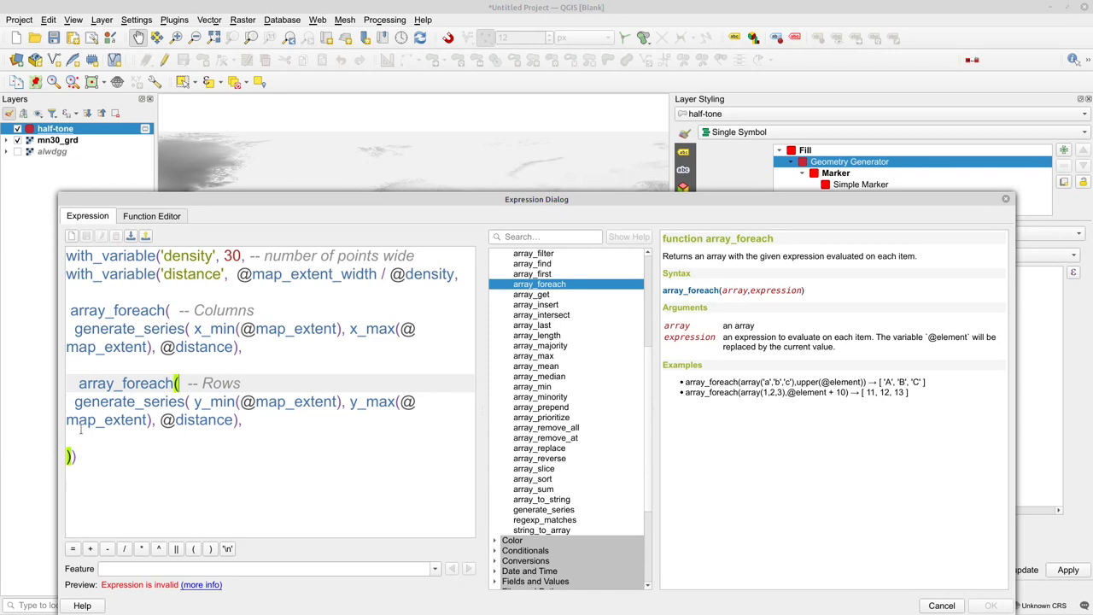
pyautogui.write(')')
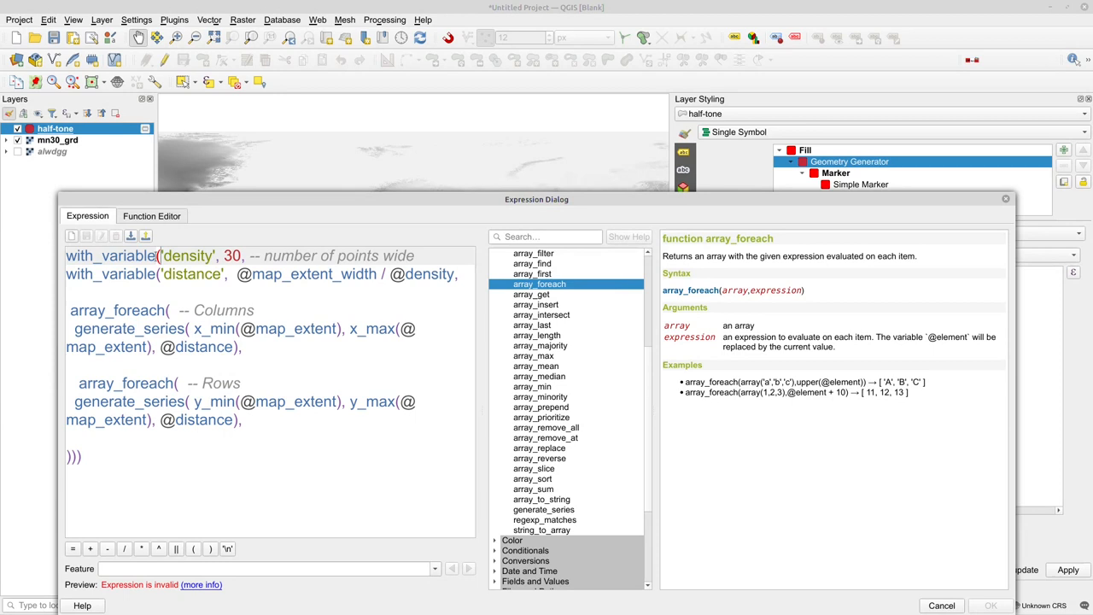
pyautogui.click(81, 457)
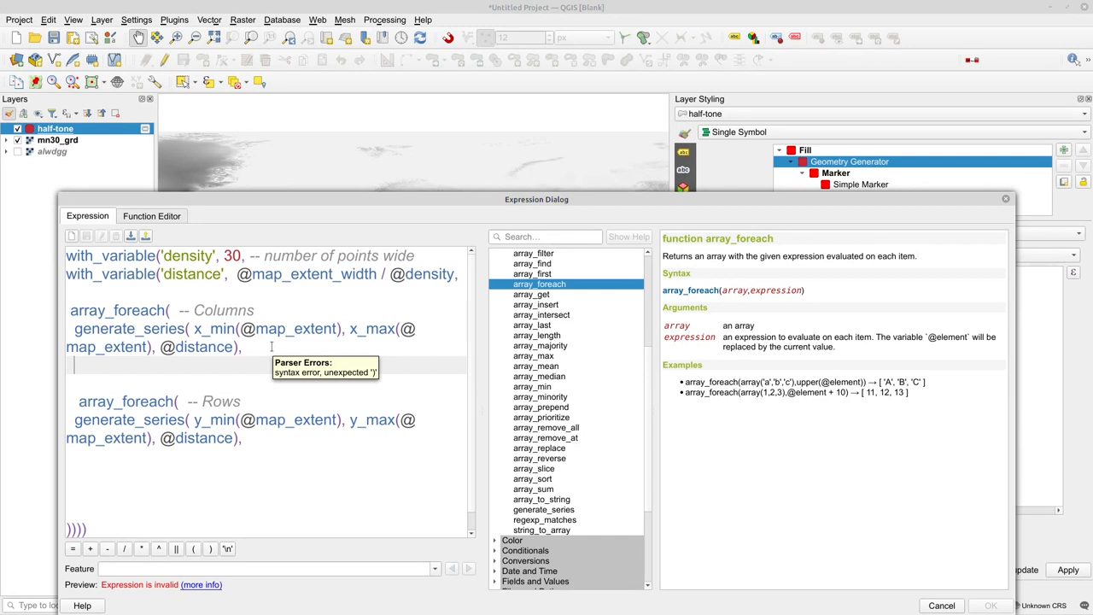
pyautogui.write("with_variable('element_x', @element,")
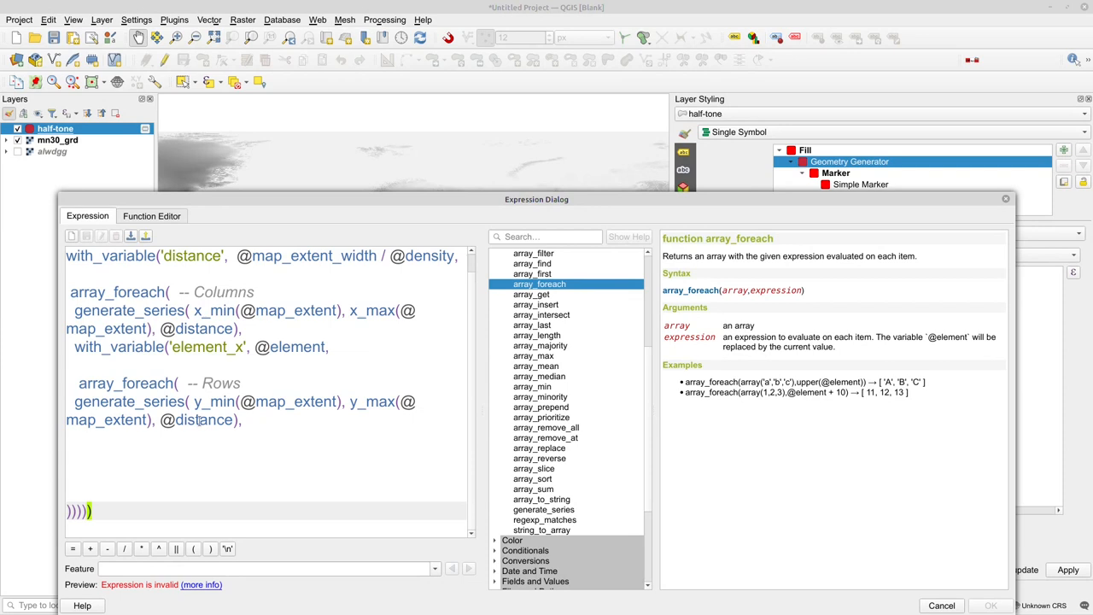
pyautogui.write('wi')
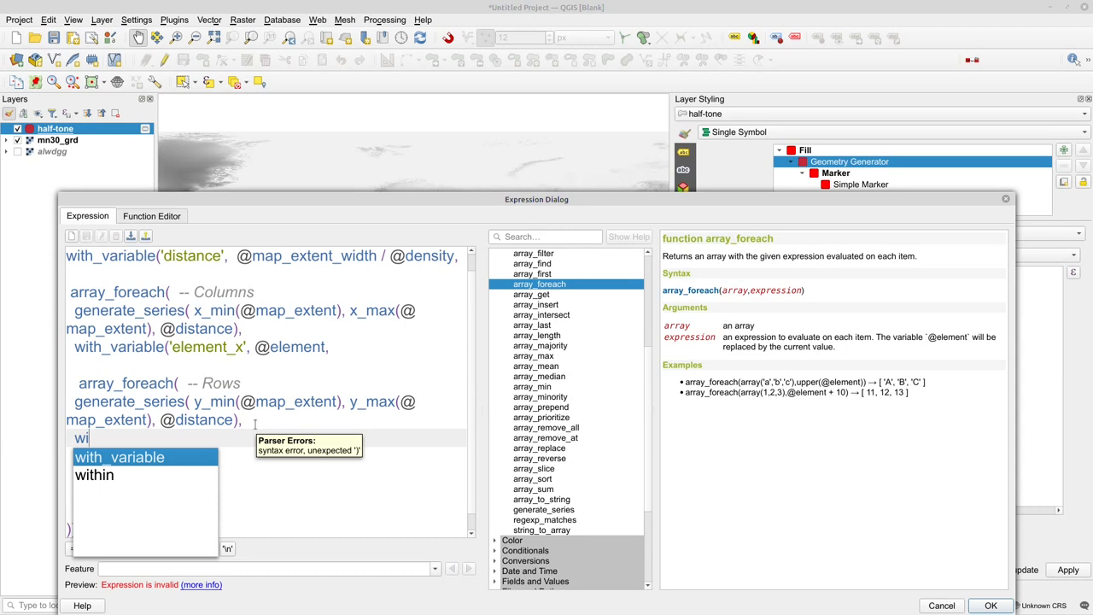
pyautogui.write("th_variable('element_y', @")
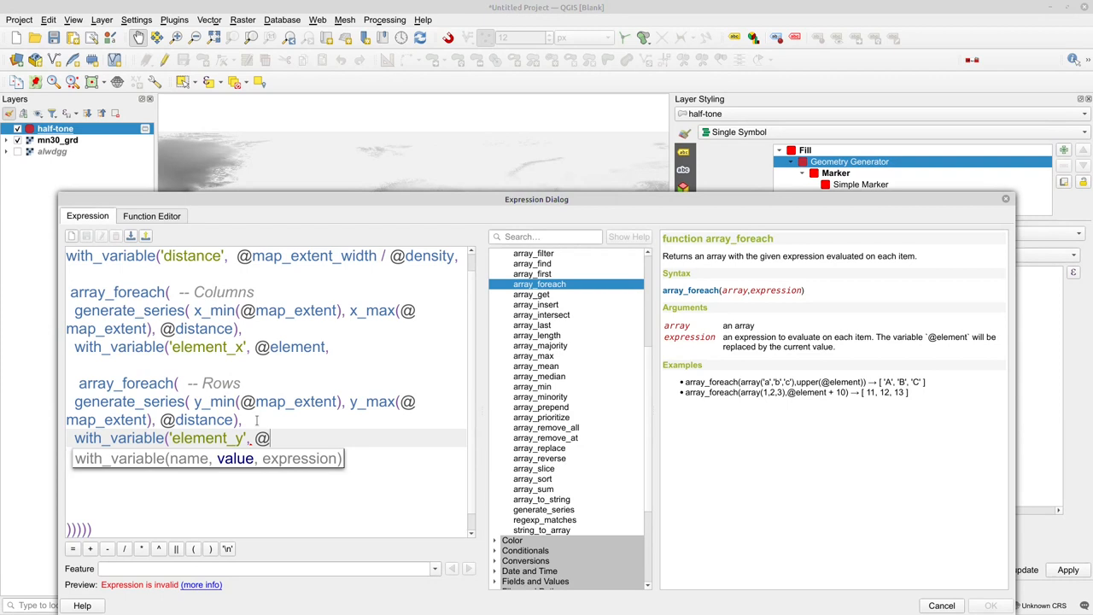
pyautogui.write('element,')
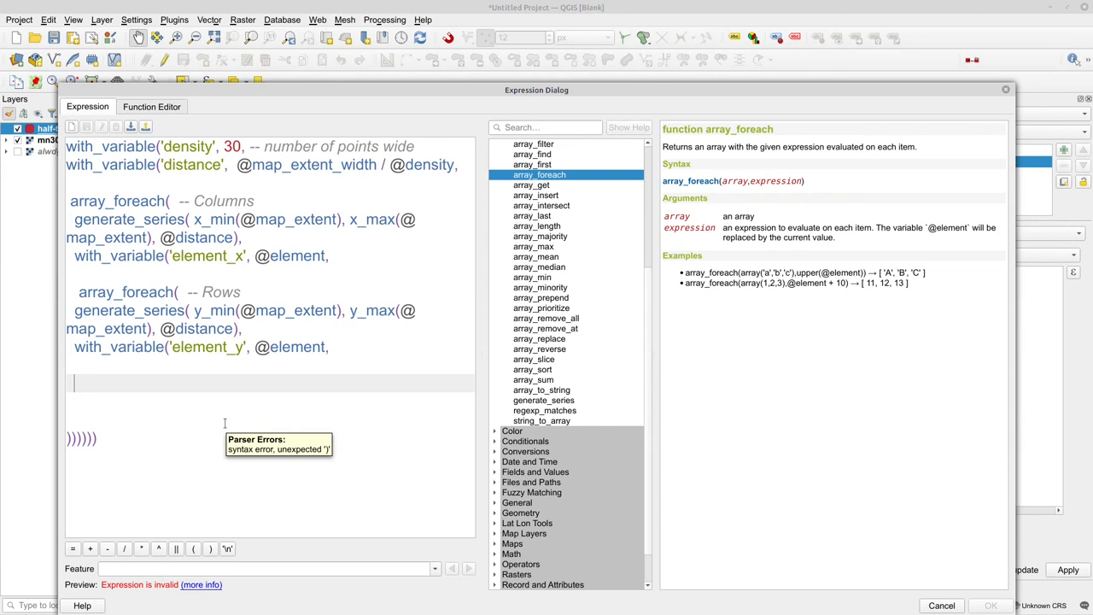
pyautogui.write('-- Here comes the')
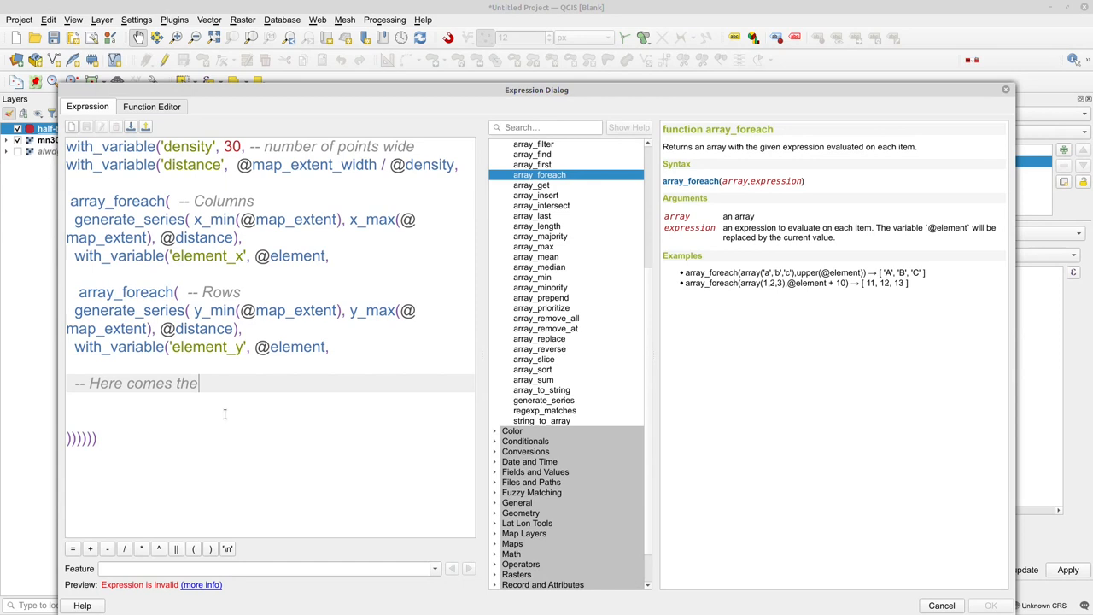
pyautogui.write('points')
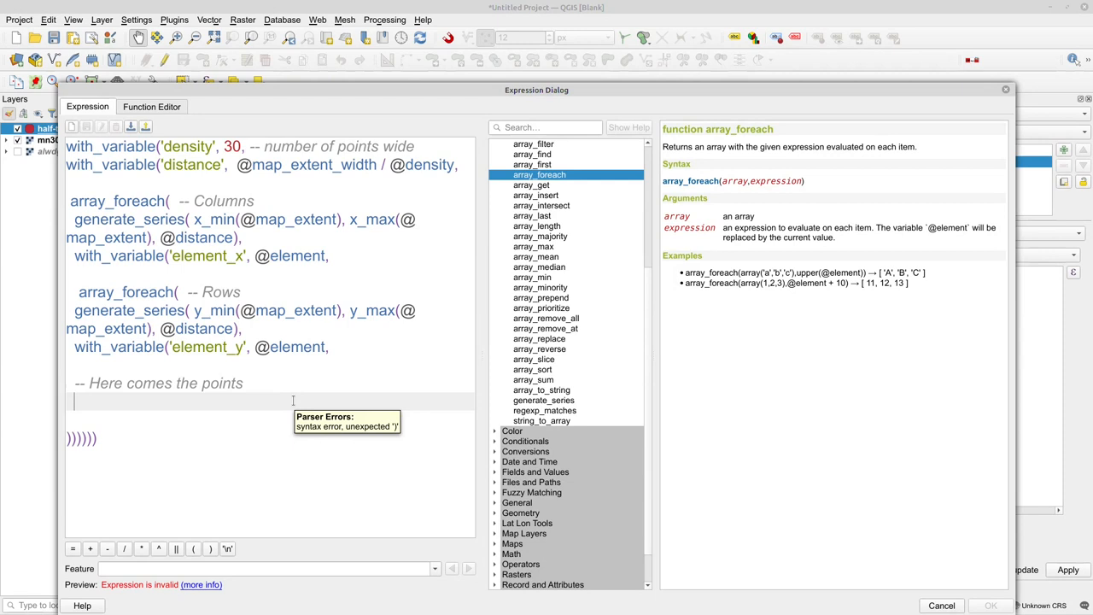
pyautogui.write('make_point(')
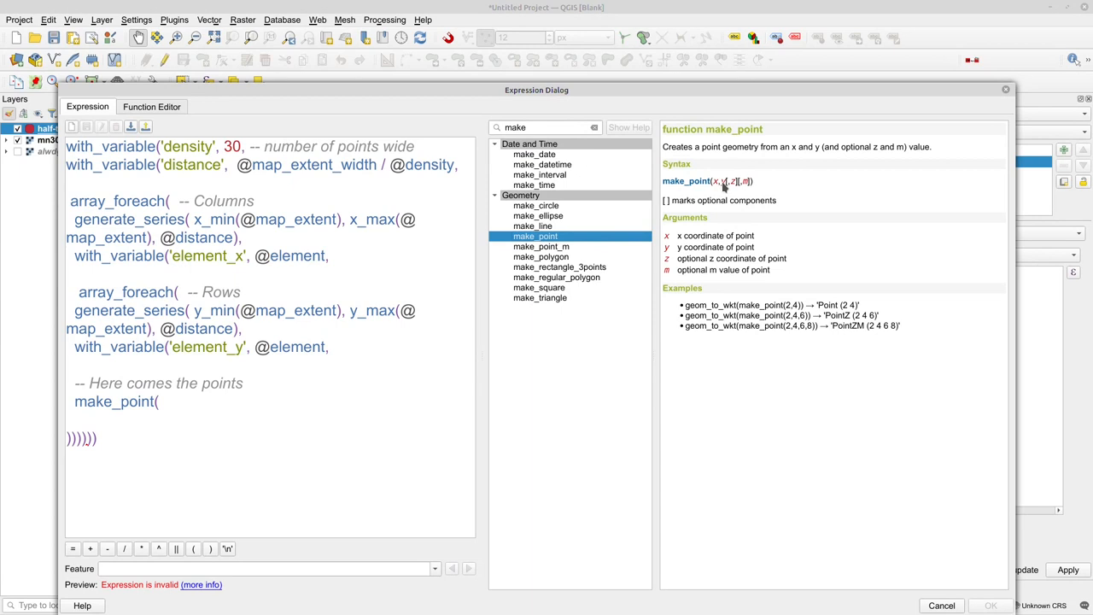
pyautogui.write('@element')
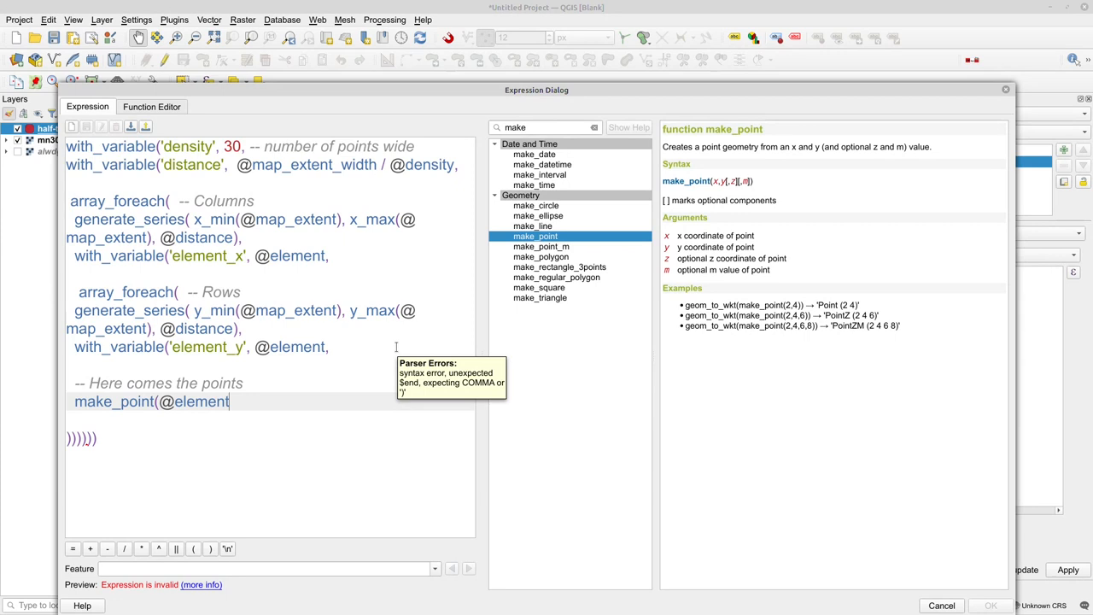
pyautogui.write('_x, @element')
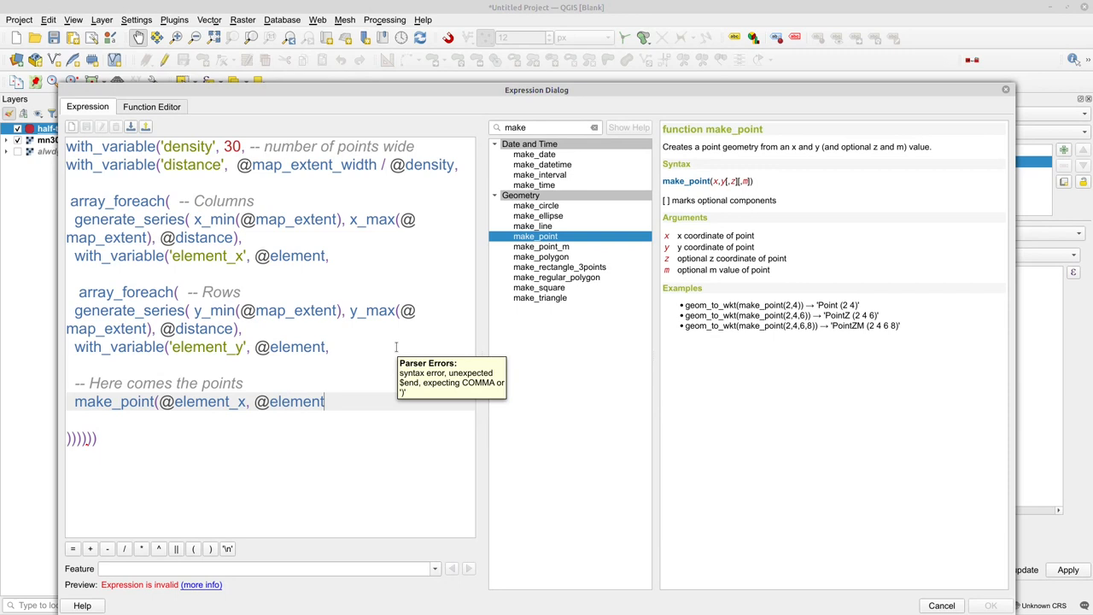
pyautogui.write('_y)')
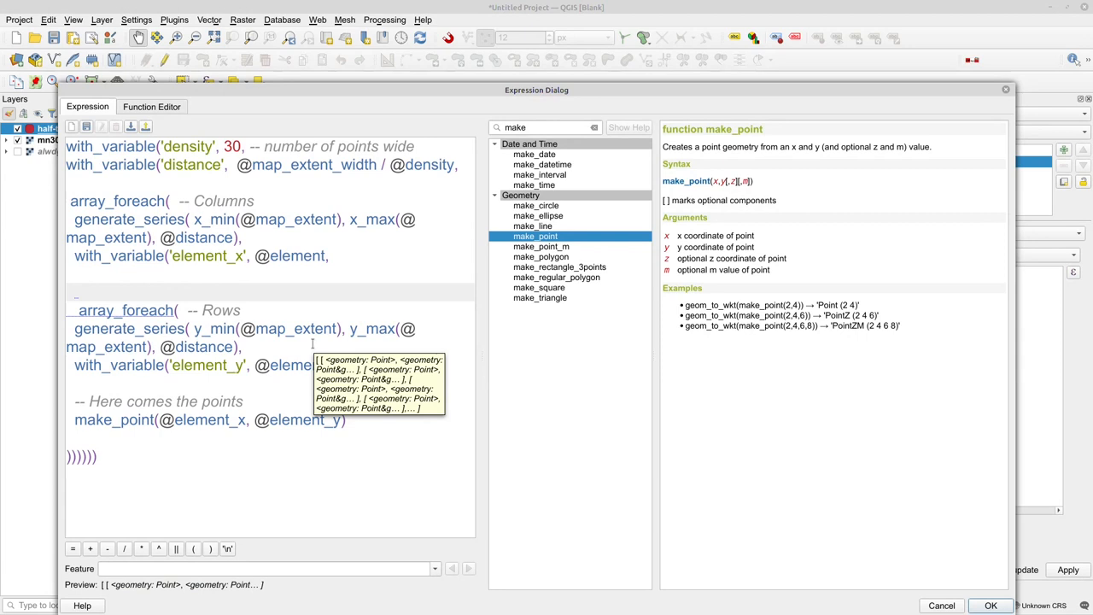
# - Insert collect_geometries before the rows loop and before the columns loop
pyautogui.write('colle')
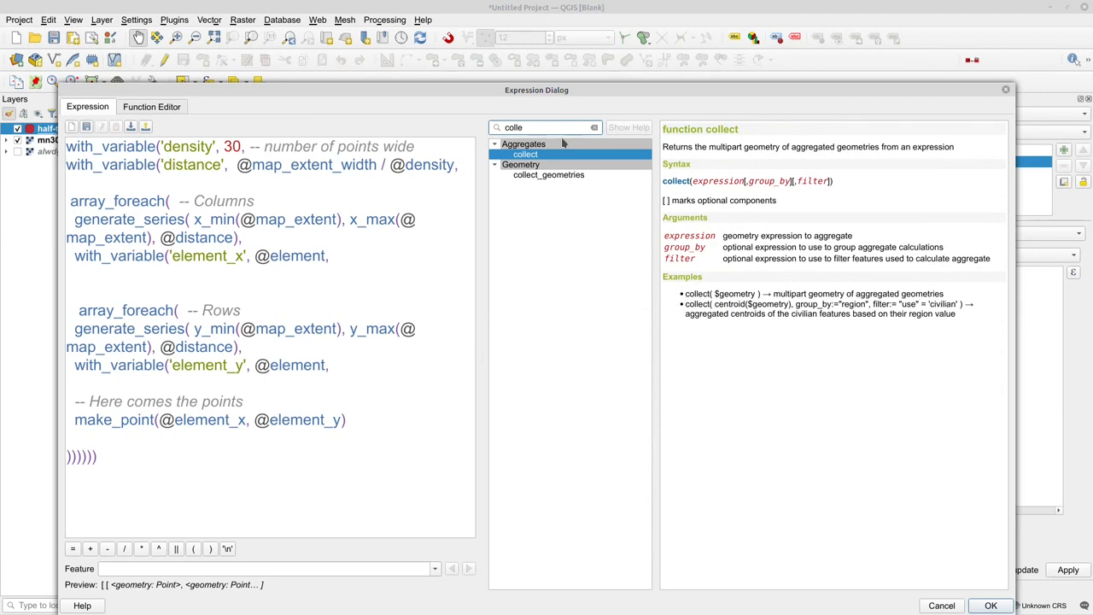
pyautogui.doubleClick(548, 175)
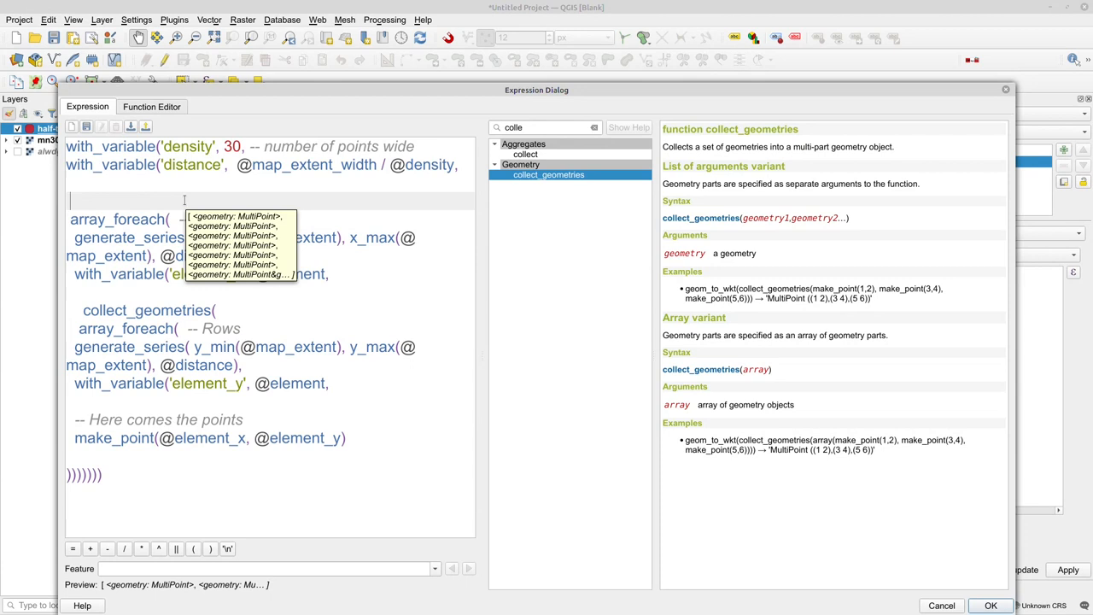
pyautogui.write('collect_geometries(')
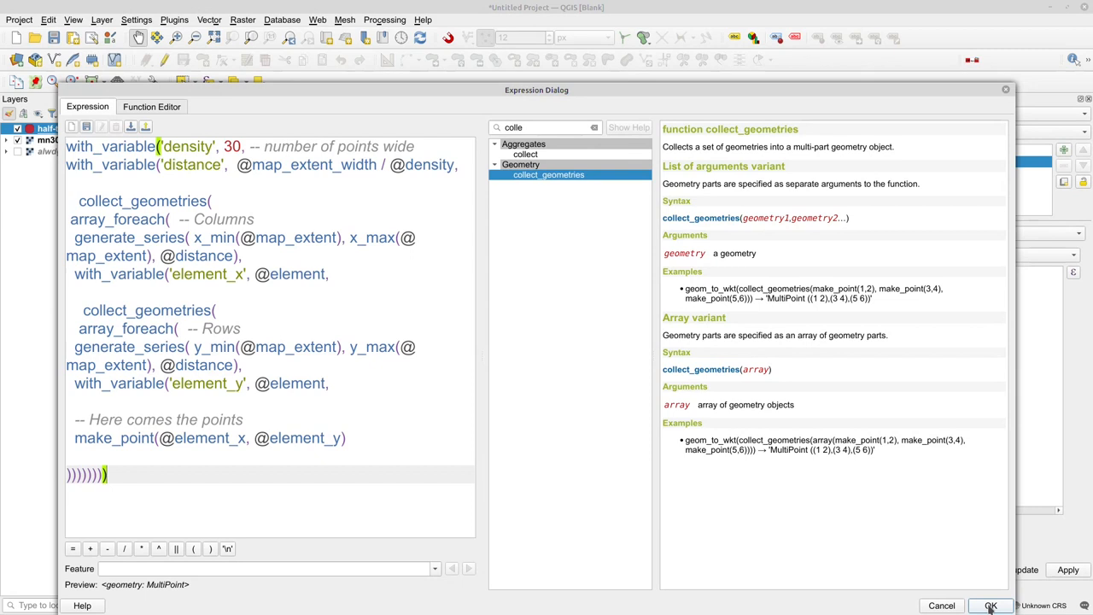
# - Apply the expression and remove the blue Simple Fill symbol layer
pyautogui.click(991, 605)
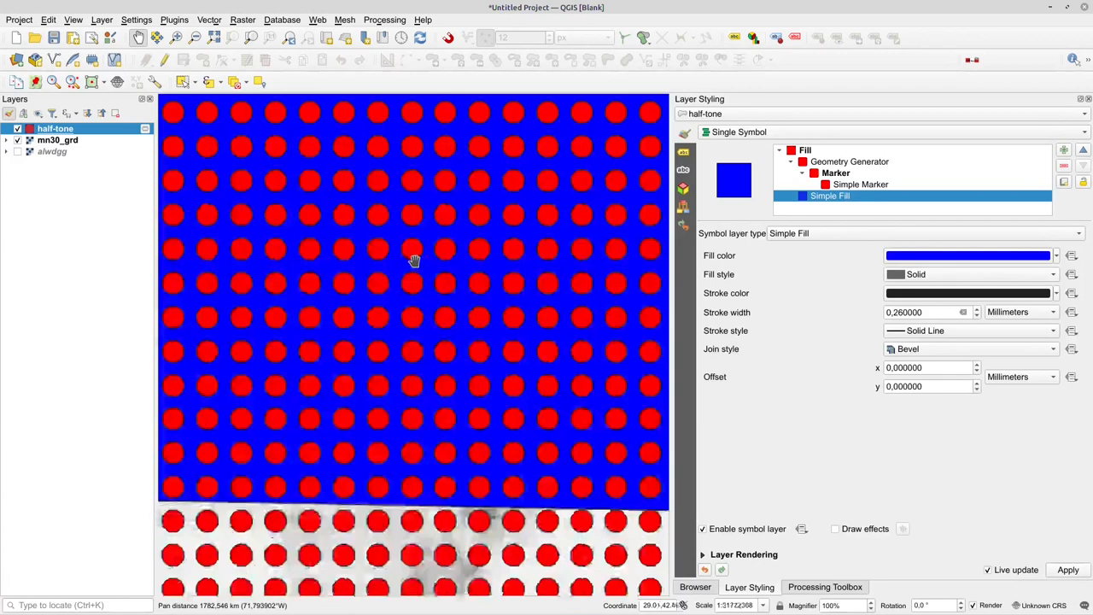
pyautogui.click(849, 161)
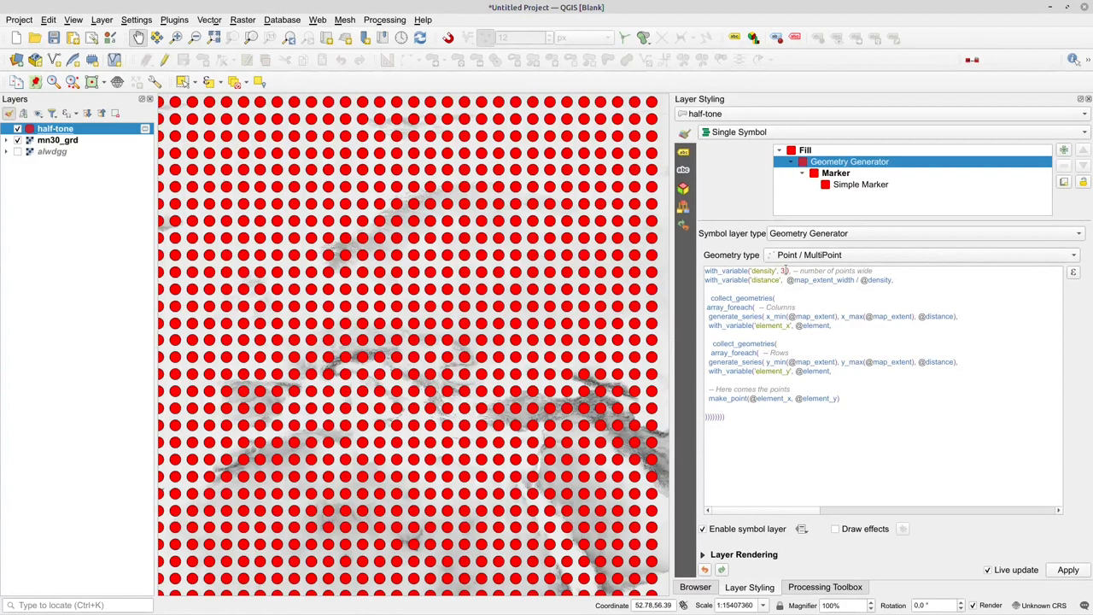
# - Adjust the dot marker symbol layers in Layer Styling and reopen the Expression Dialog
pyautogui.click(861, 184)
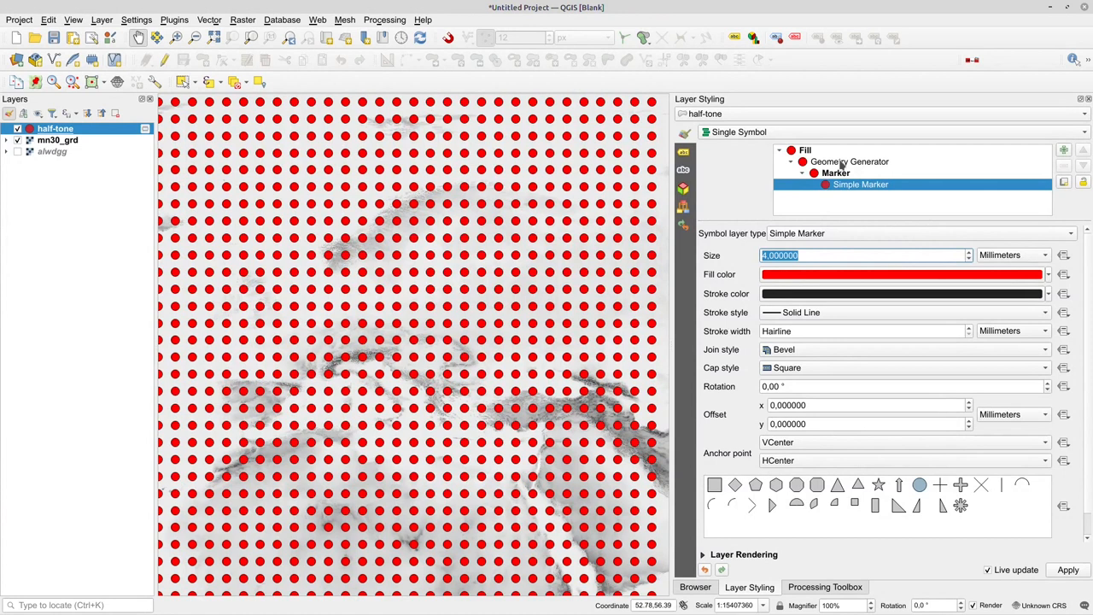
pyautogui.click(849, 161)
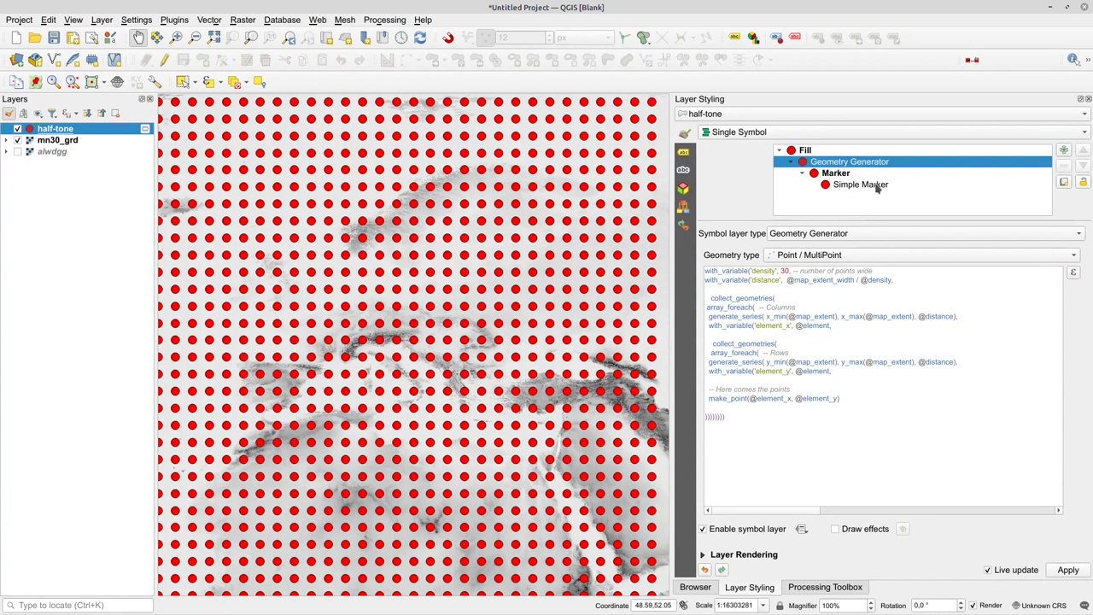
pyautogui.click(861, 184)
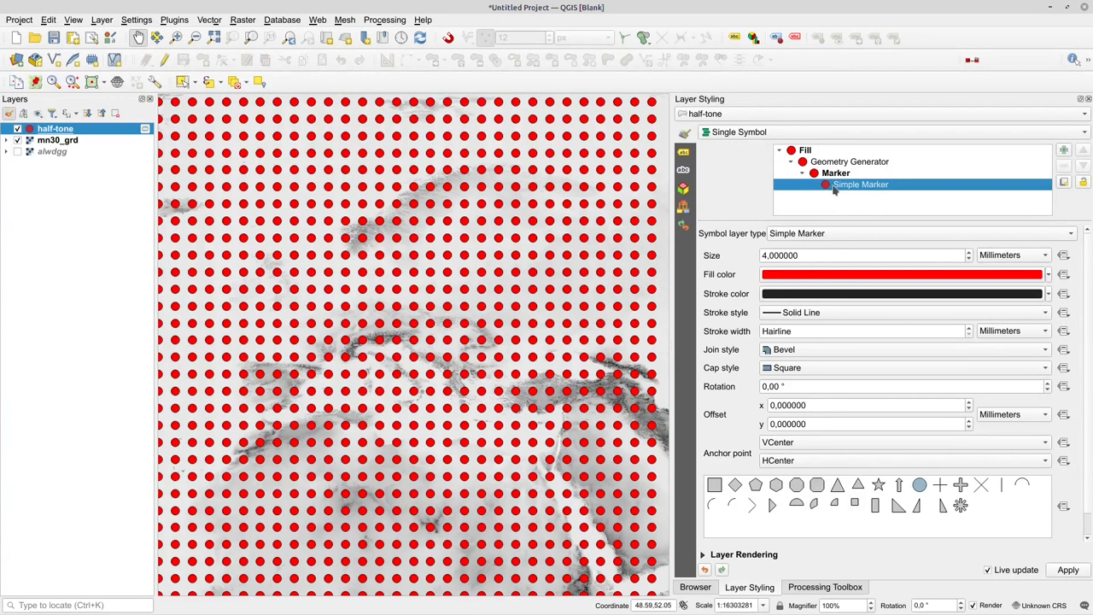
pyautogui.moveTo(867, 185)
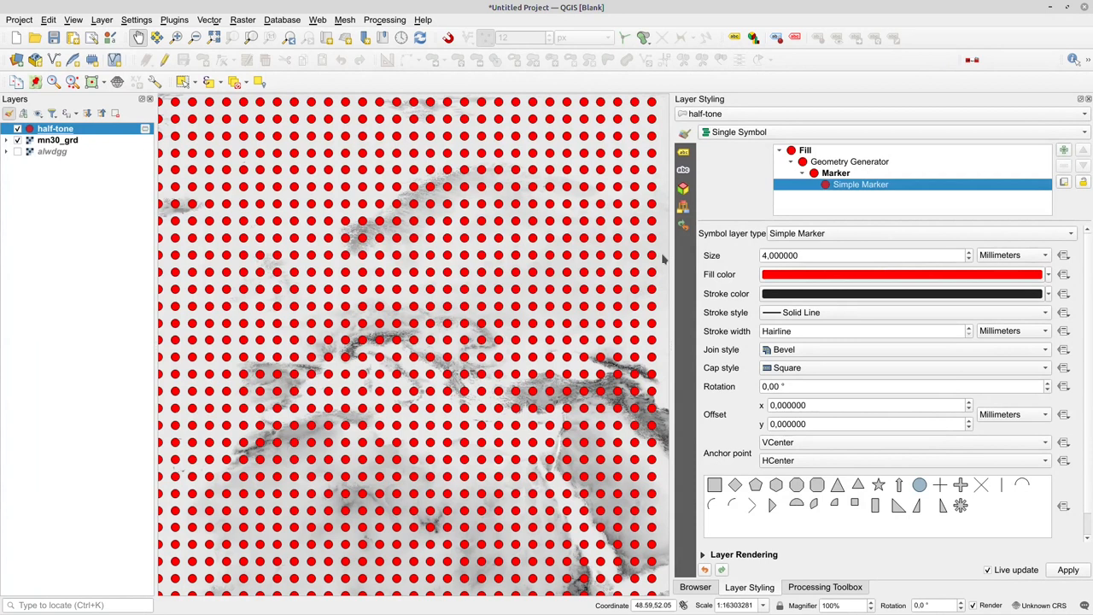
pyautogui.click(849, 162)
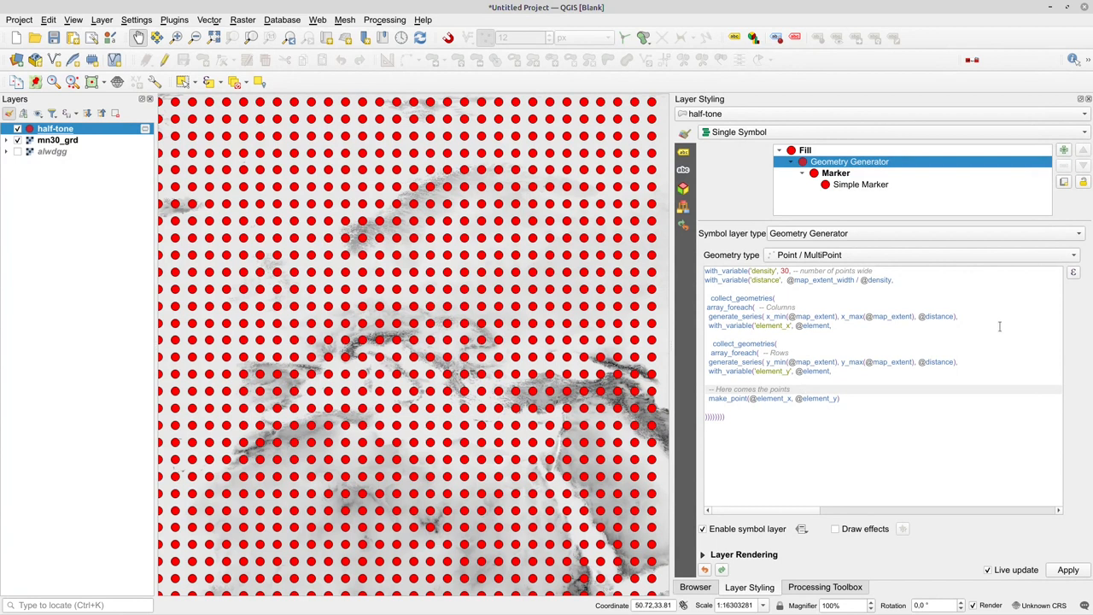
pyautogui.click(1074, 272)
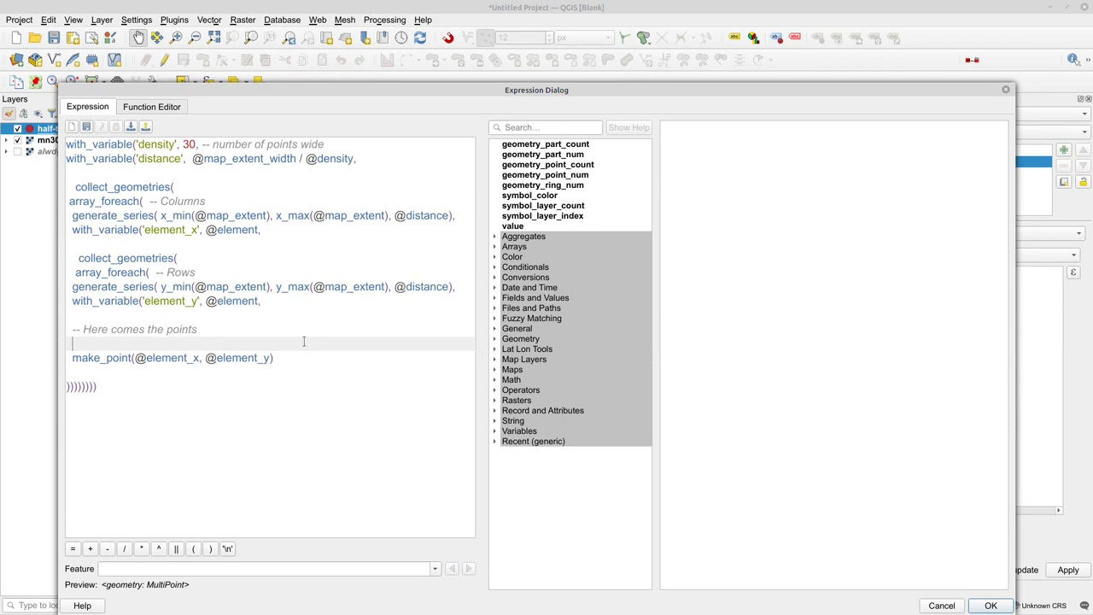
# - Wrap make_point in buffer() with a distance of 0.1
pyautogui.write('buffer(')
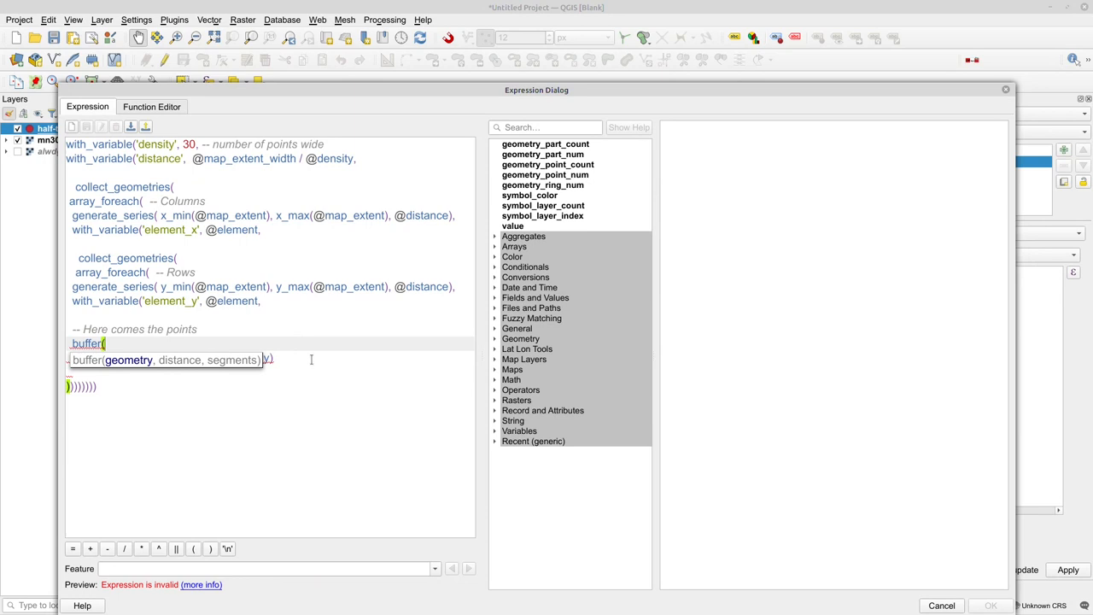
pyautogui.write('buff')
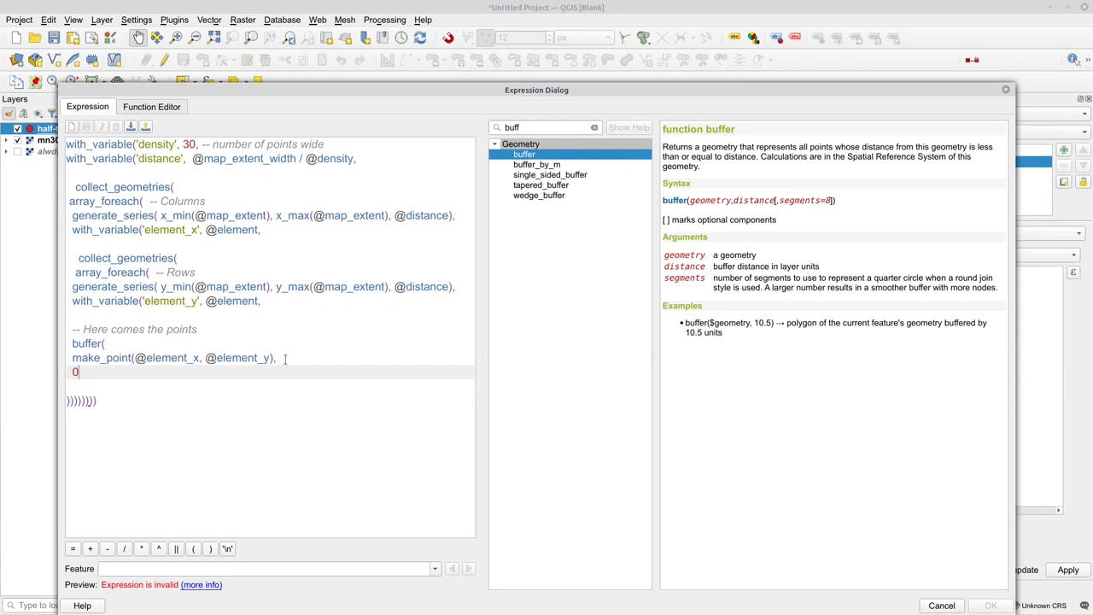
pyautogui.write('.1')
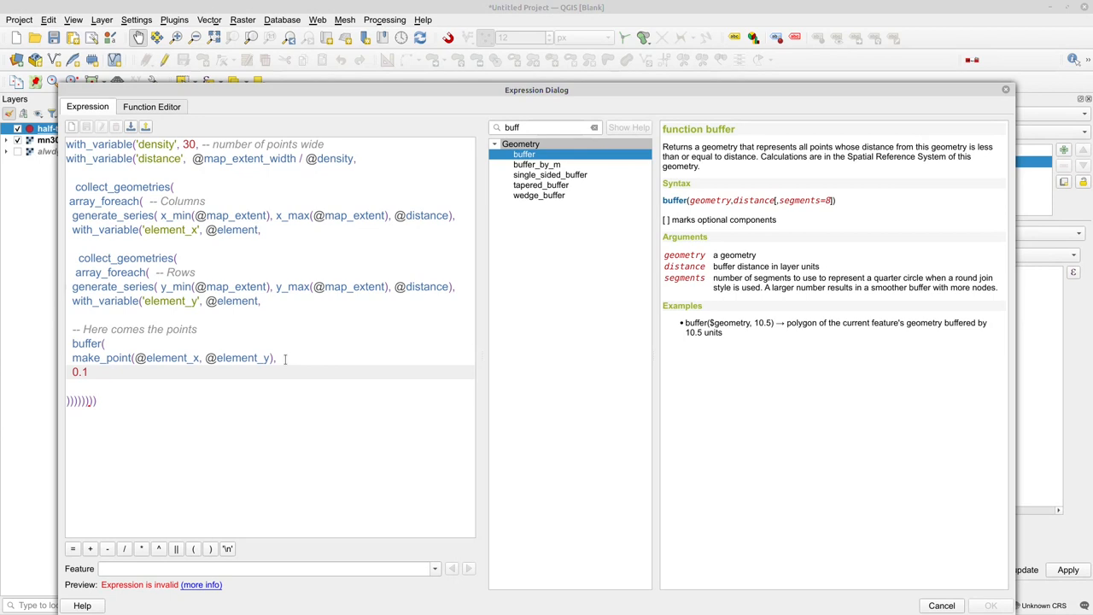
pyautogui.write(')')
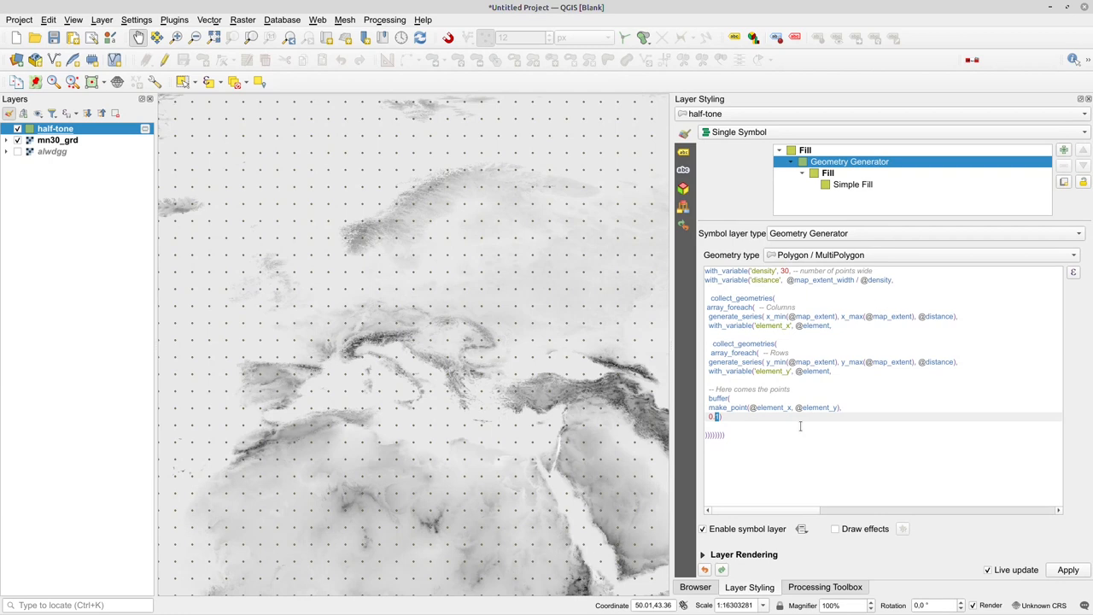
# - Change the buffer distance from 0.1 to 0.4 and reopen the expression
pyautogui.write('0.4')
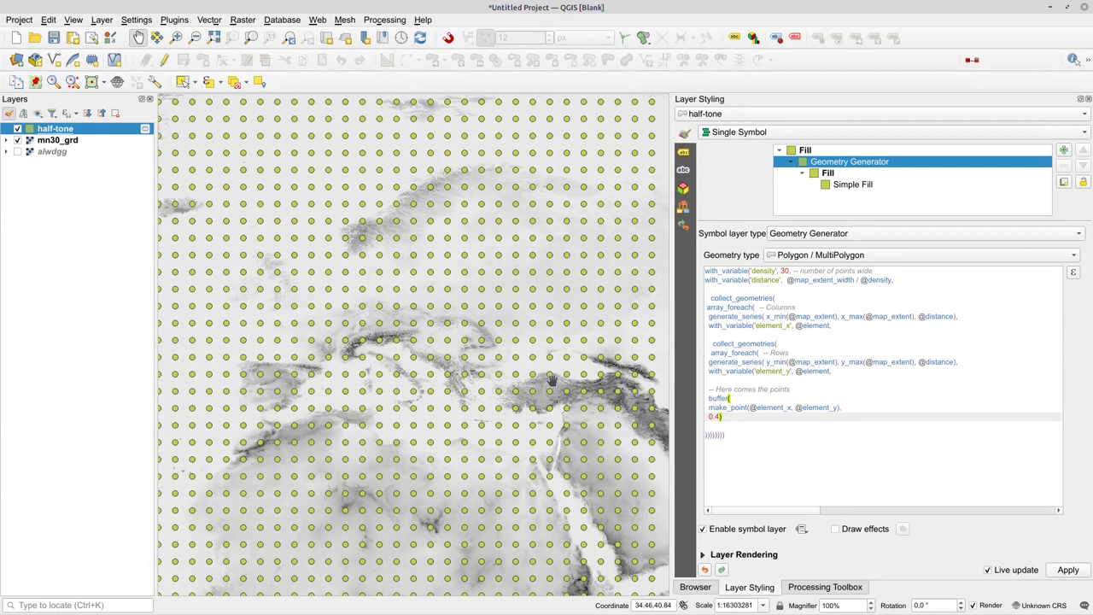
pyautogui.click(1073, 272)
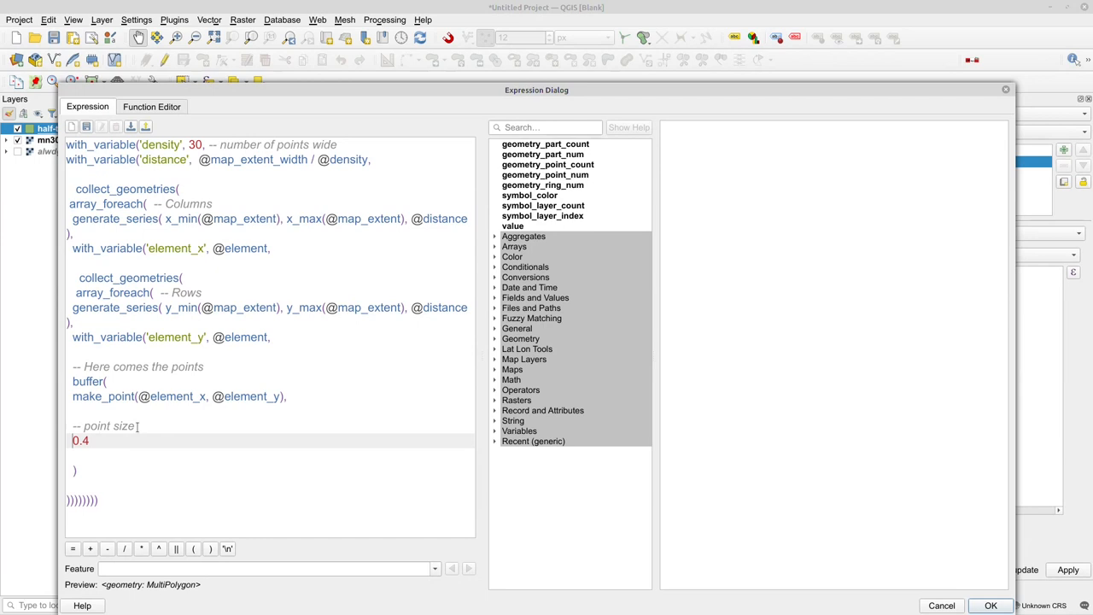
pyautogui.write('rast')
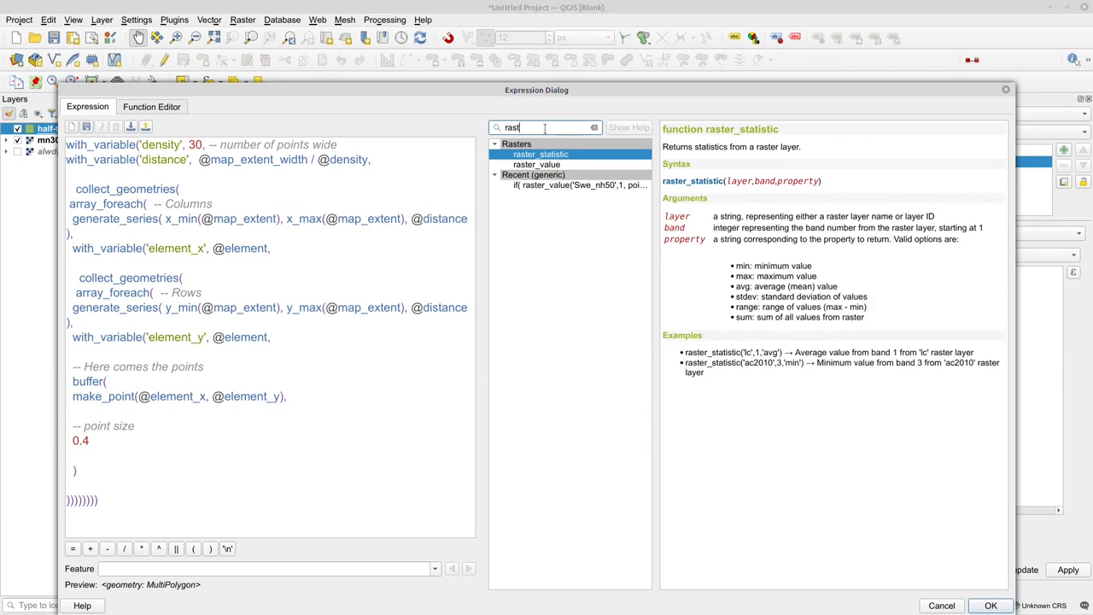
pyautogui.click(536, 164)
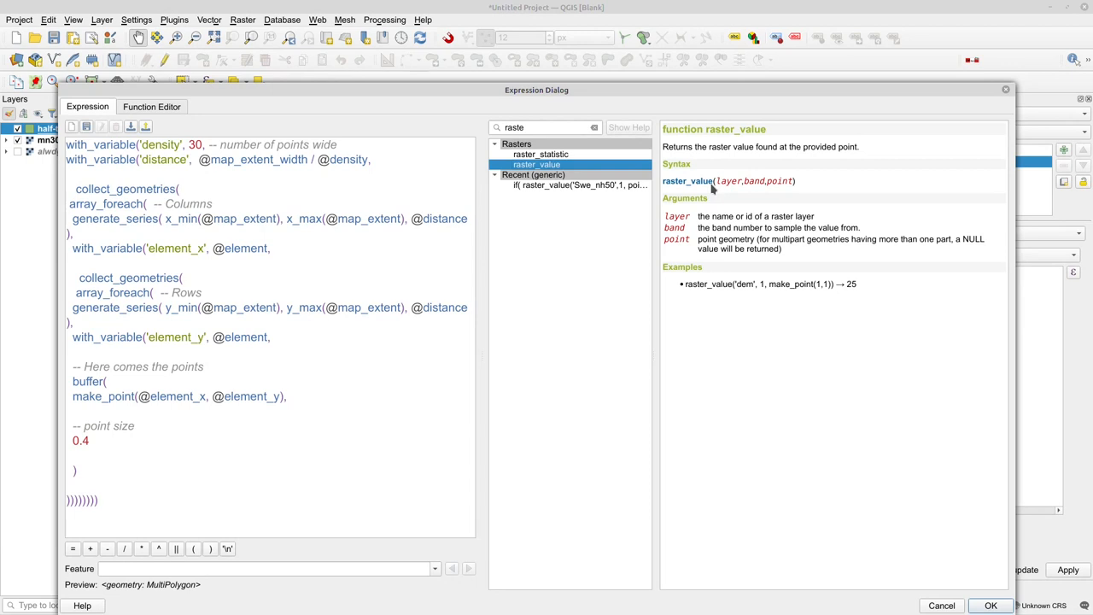
pyautogui.moveTo(792, 189)
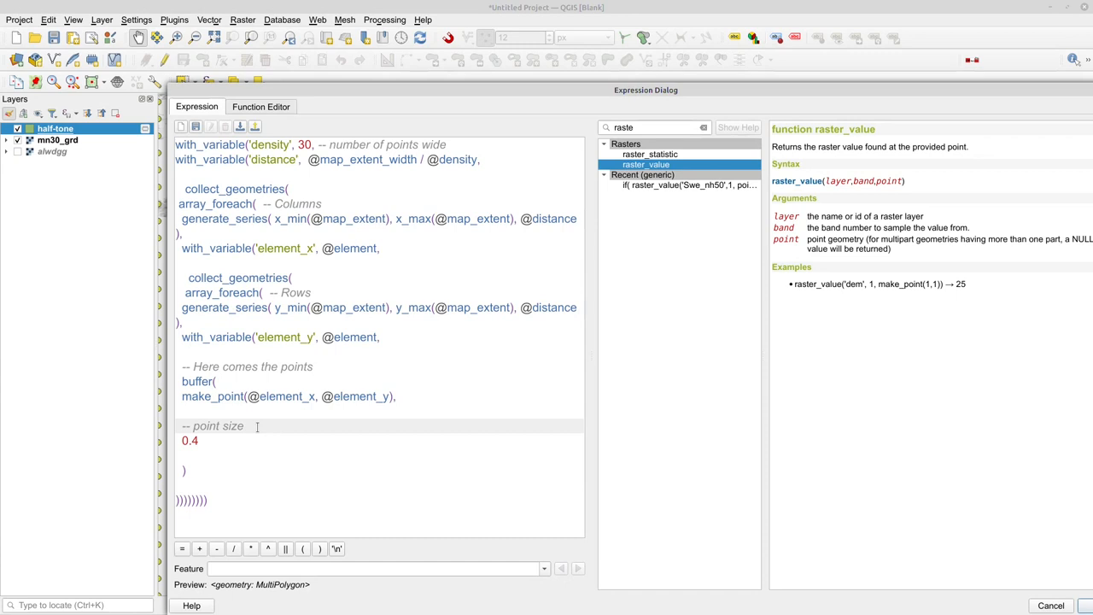
pyautogui.write("raster_value('")
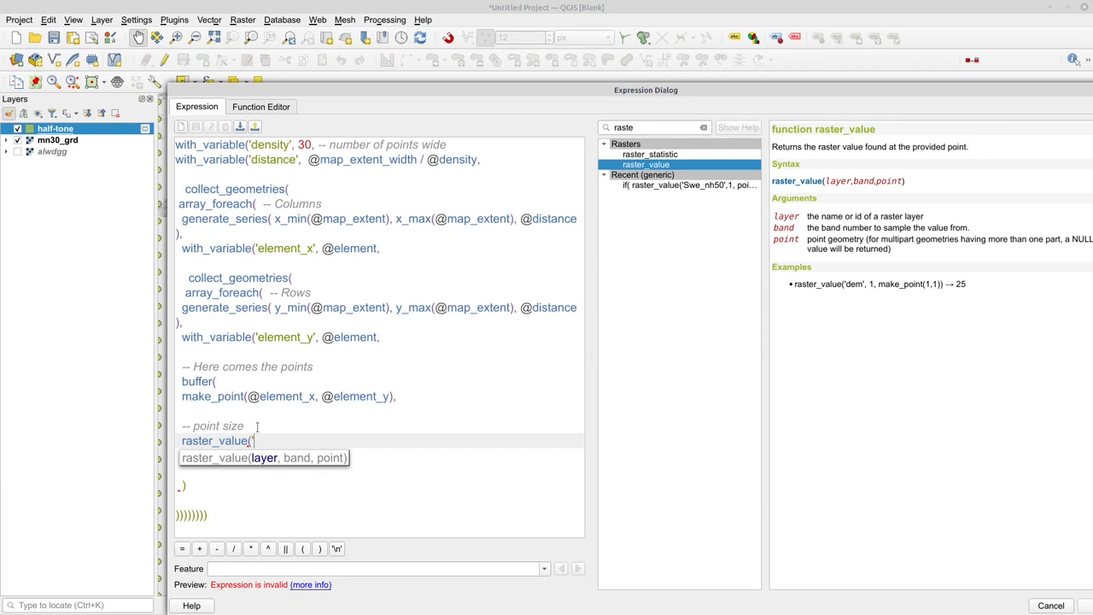
pyautogui.write('mn30_g')
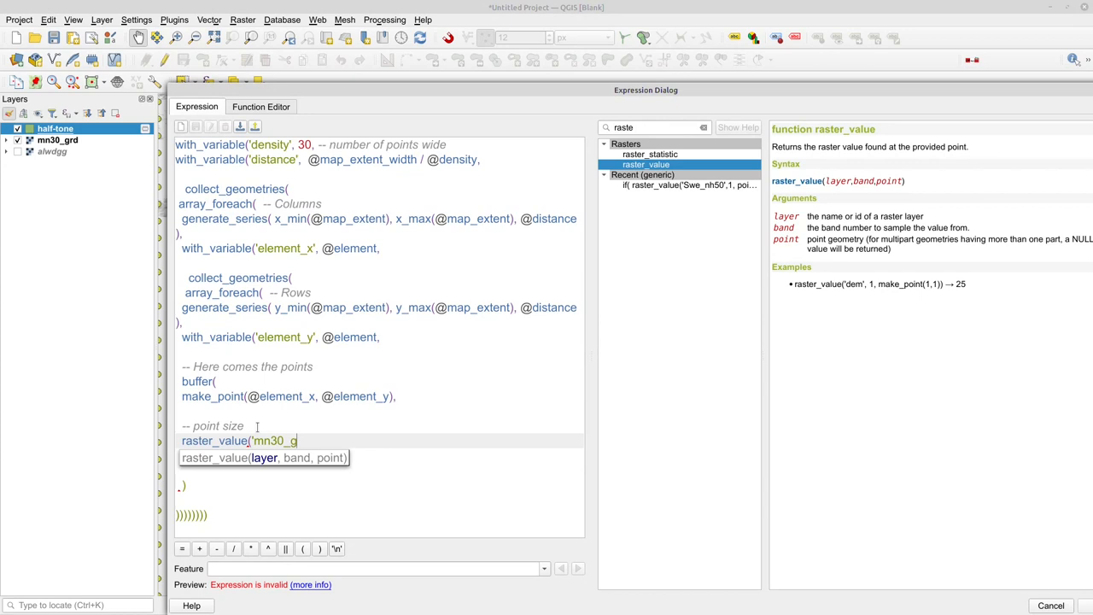
pyautogui.write("rd',1,")
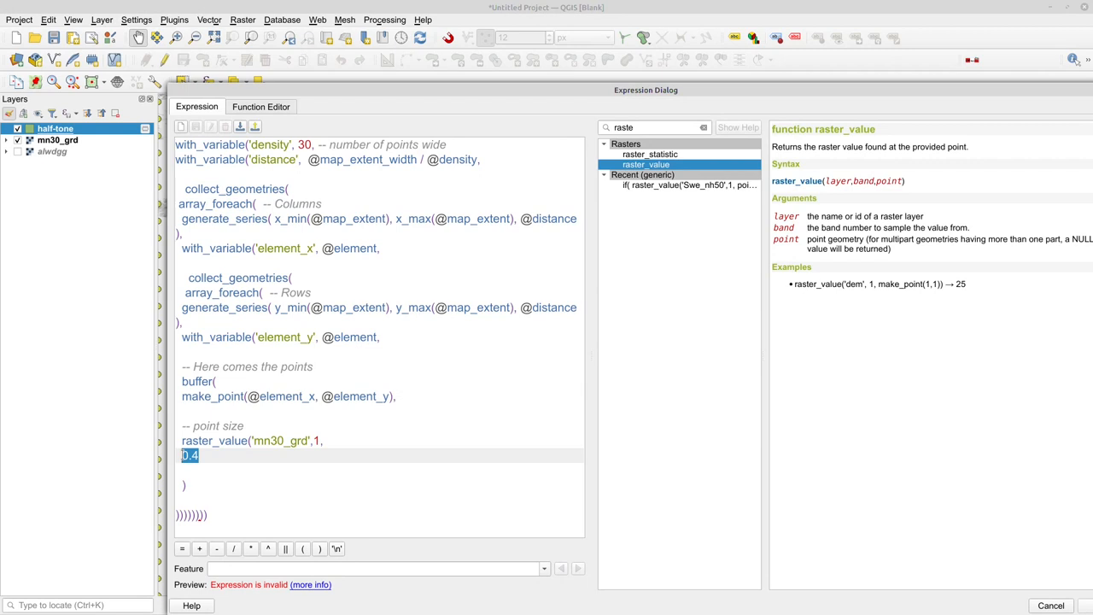
pyautogui.write('make_point(@element_x, @element_y)')
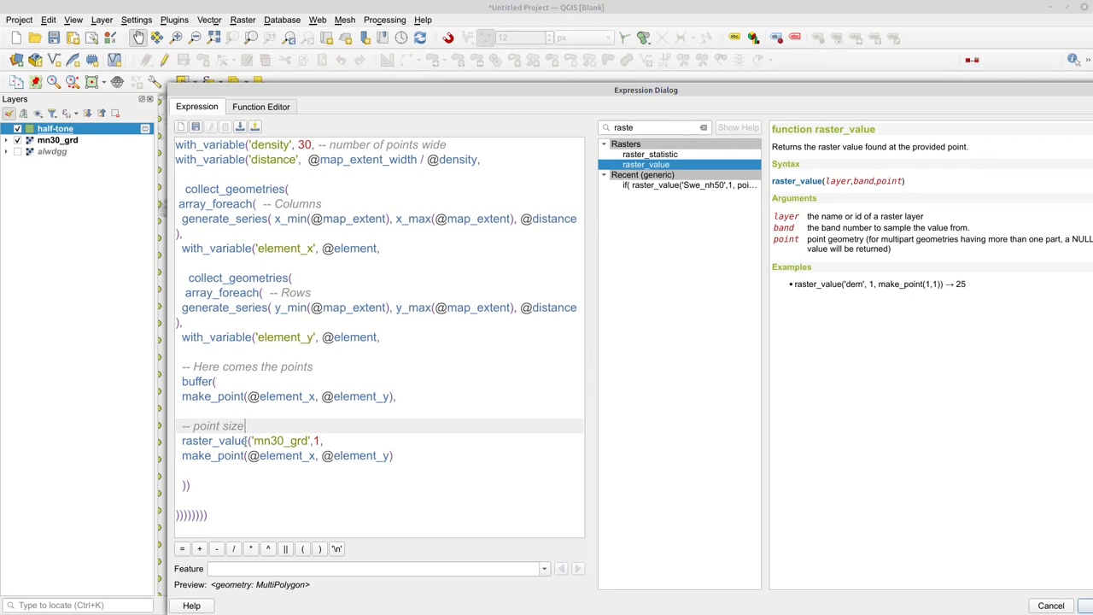
# - Begin inserting scale_exp( before the raster_value point size
pyautogui.write('scale_exp(')
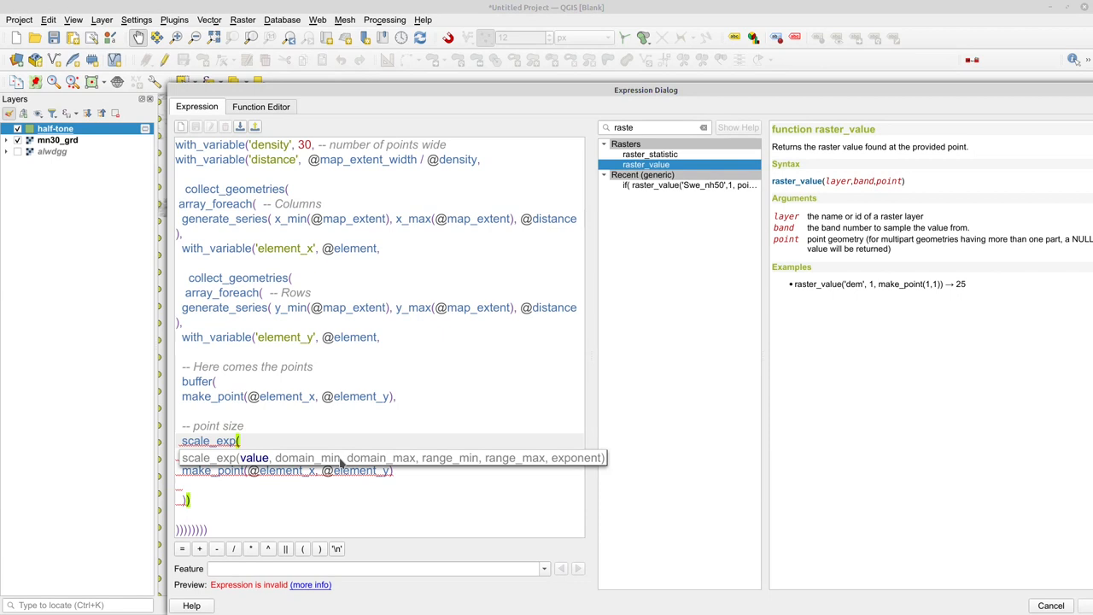
pyautogui.moveTo(431, 462)
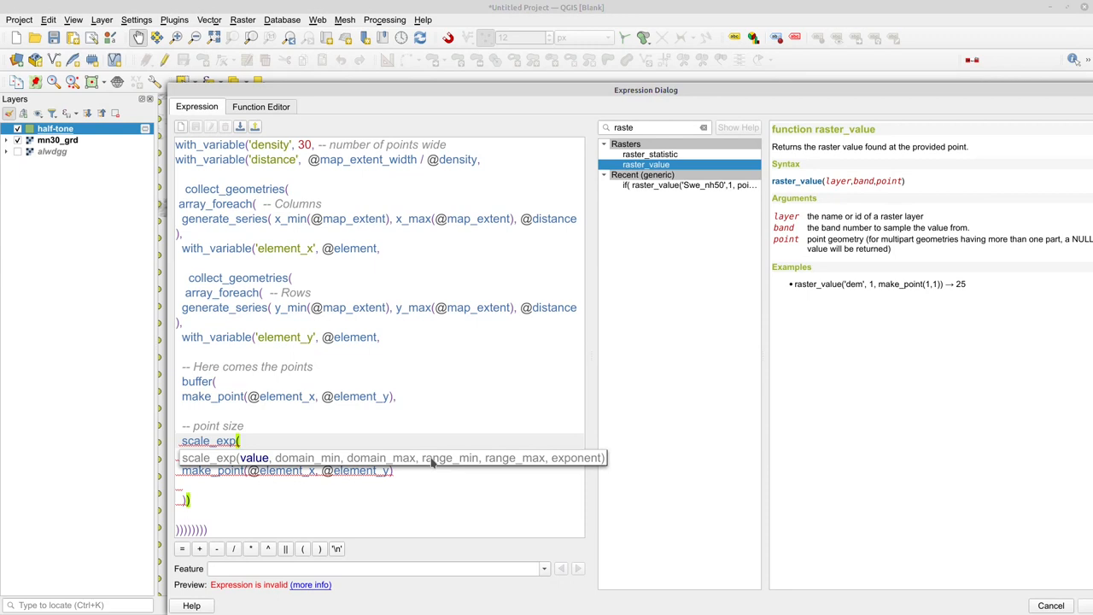
pyautogui.moveTo(556, 455)
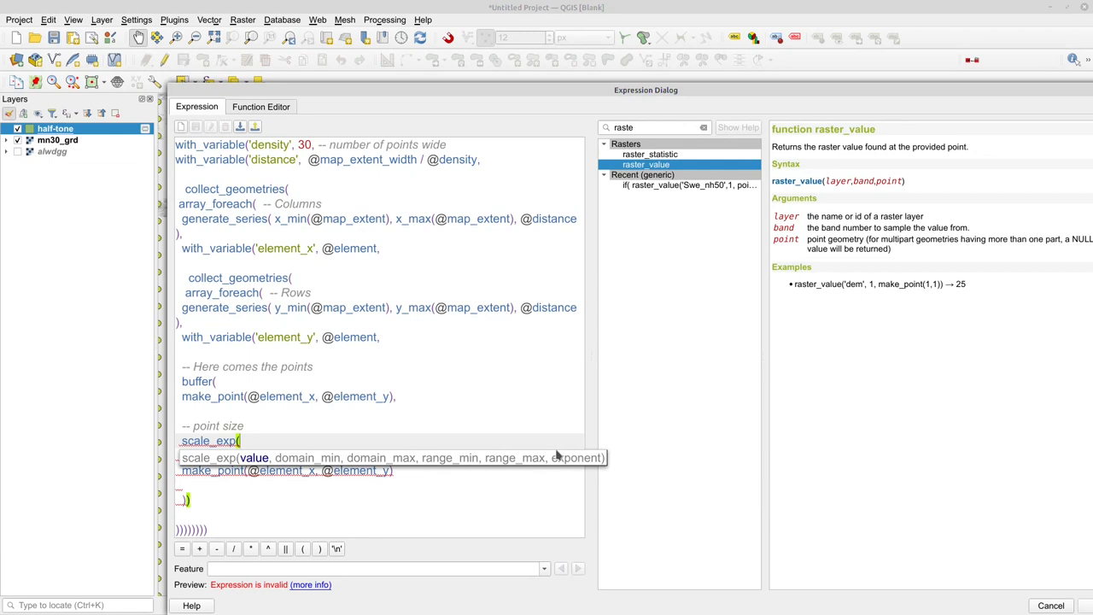
pyautogui.moveTo(261, 469)
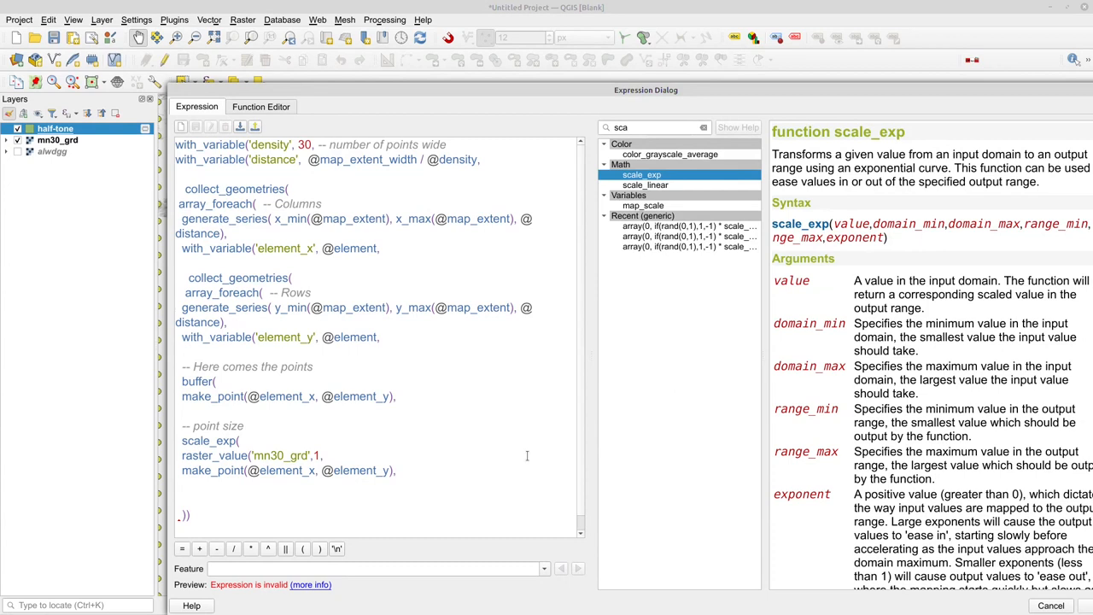
pyautogui.write('0,')
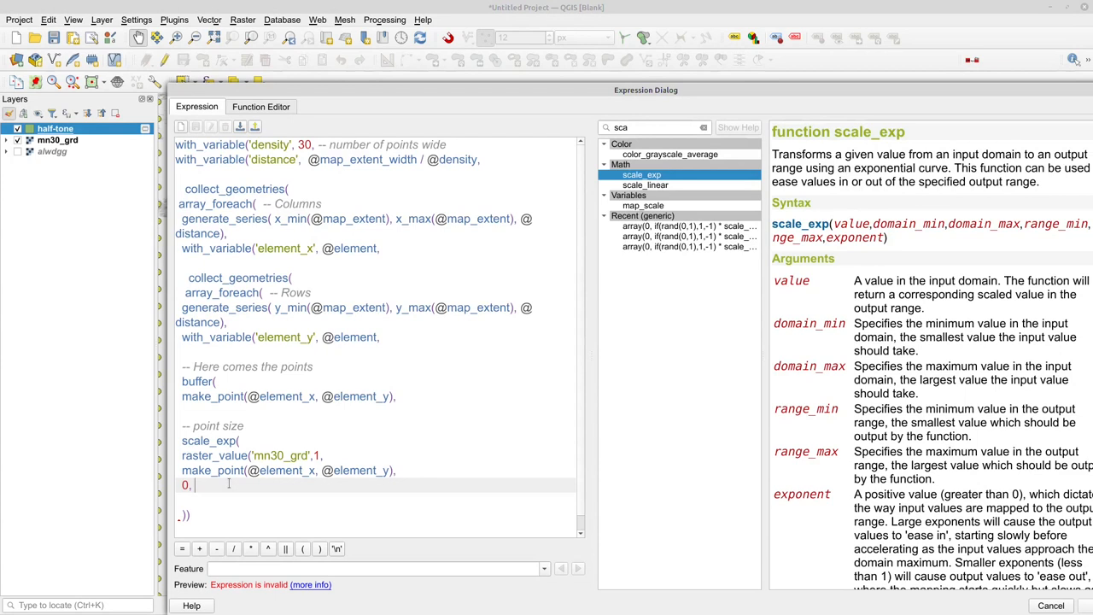
pyautogui.write('4000, 0,')
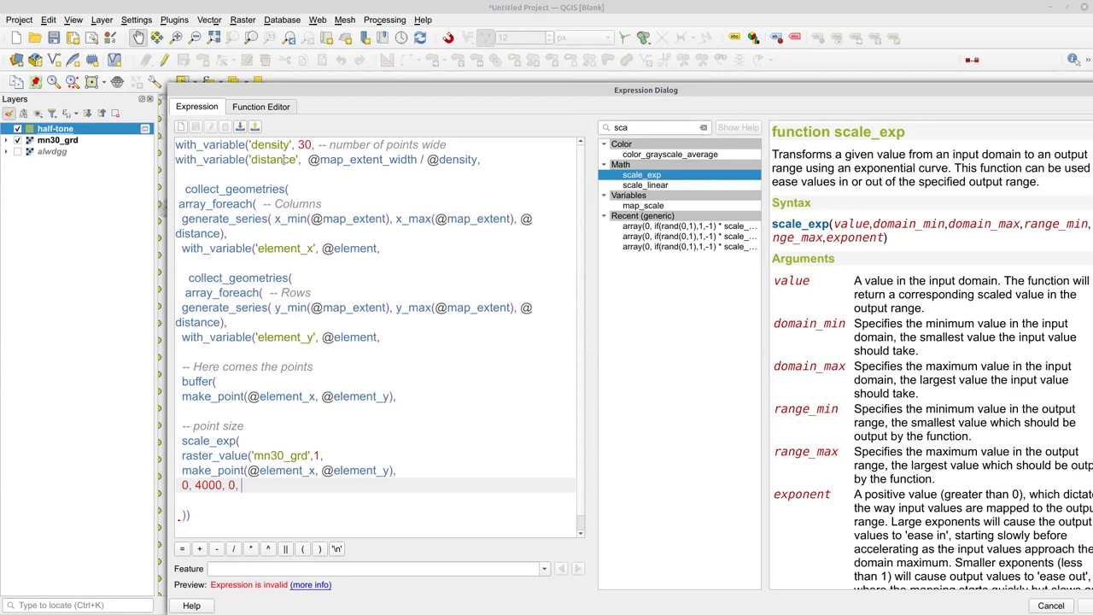
pyautogui.write('@distance, 1')
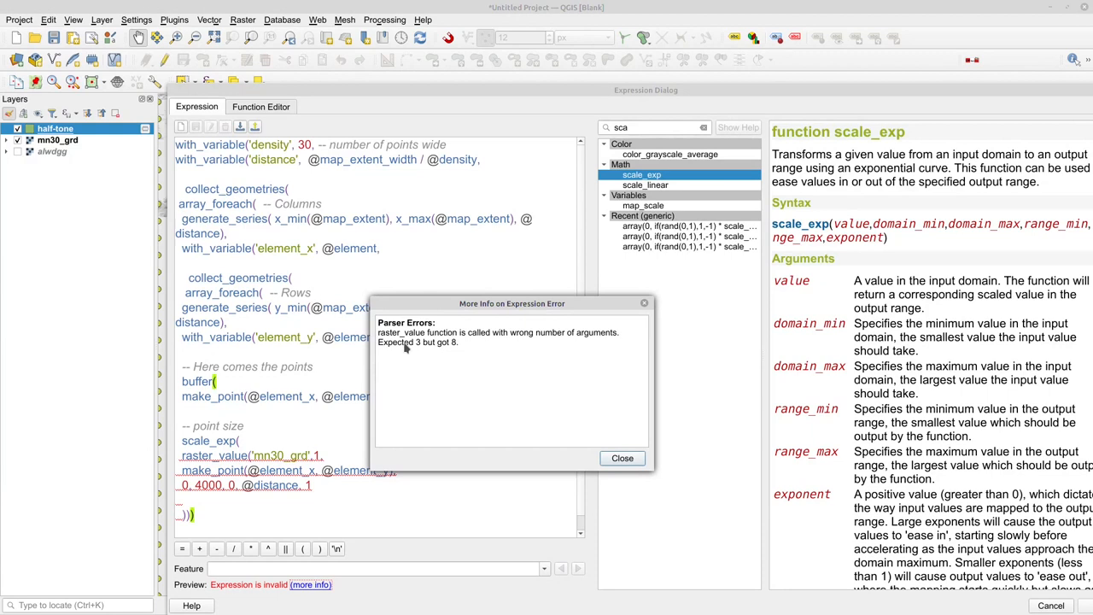
# - Dismiss the error details, close all open brackets, and move the dialog aside
pyautogui.click(623, 458)
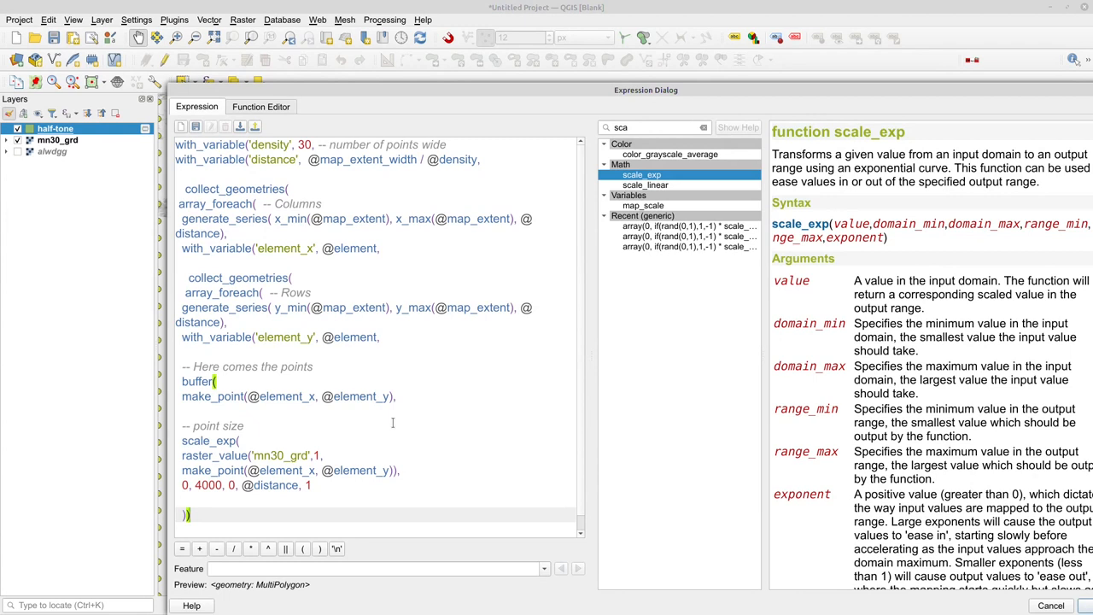
pyautogui.write('))))))))')
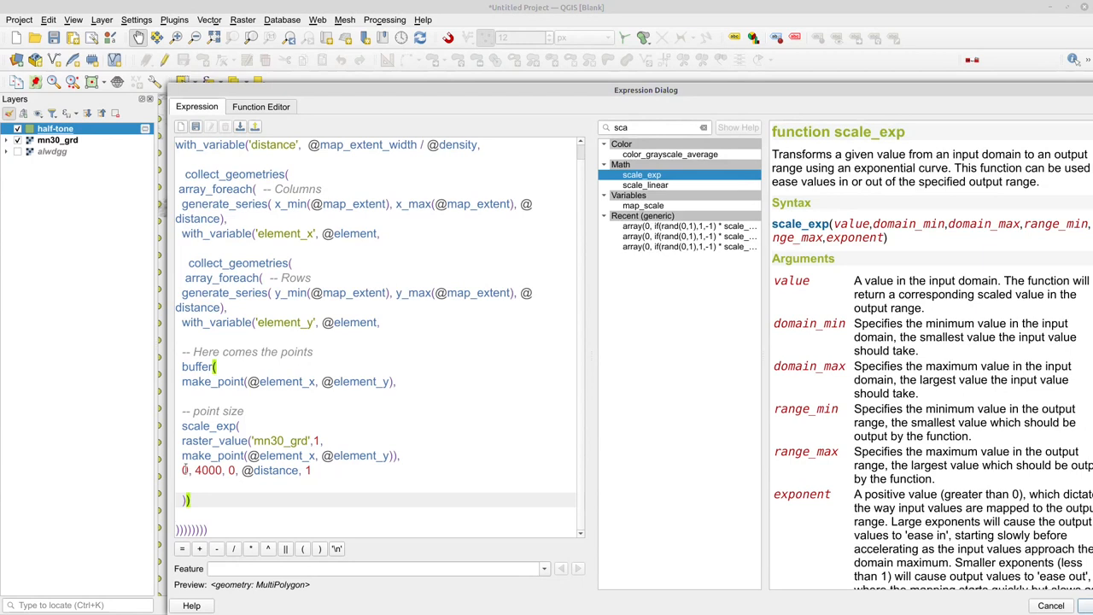
pyautogui.moveTo(646, 90); pyautogui.dragTo(547, 48)
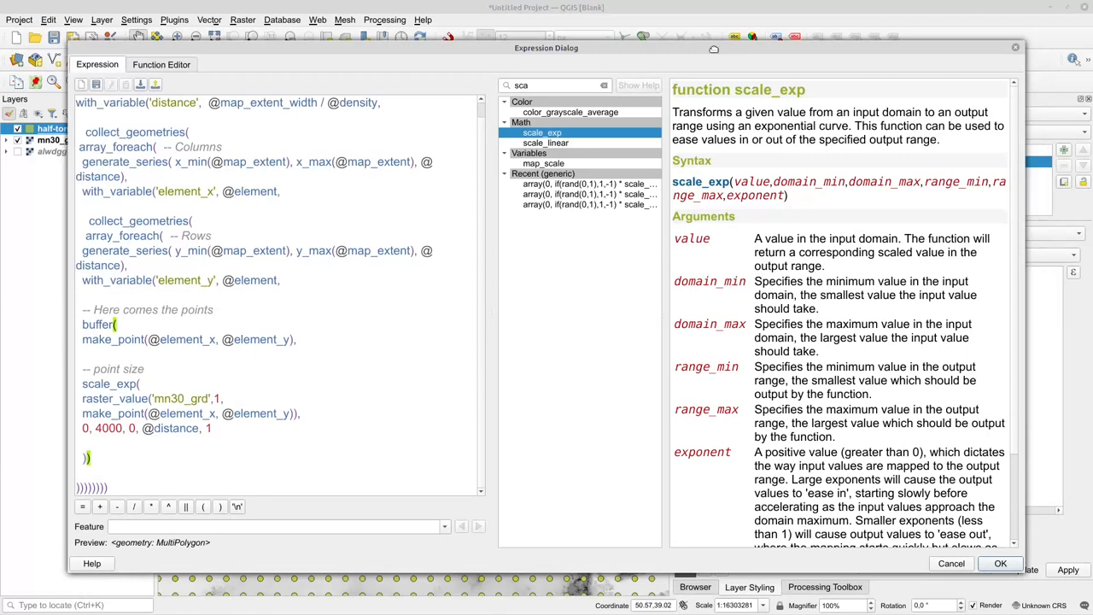
# - Add a '-- Fine tune style here' comment and make scale_exp map 0–8000 elevation with exponent 0.4
pyautogui.click(1000, 563)
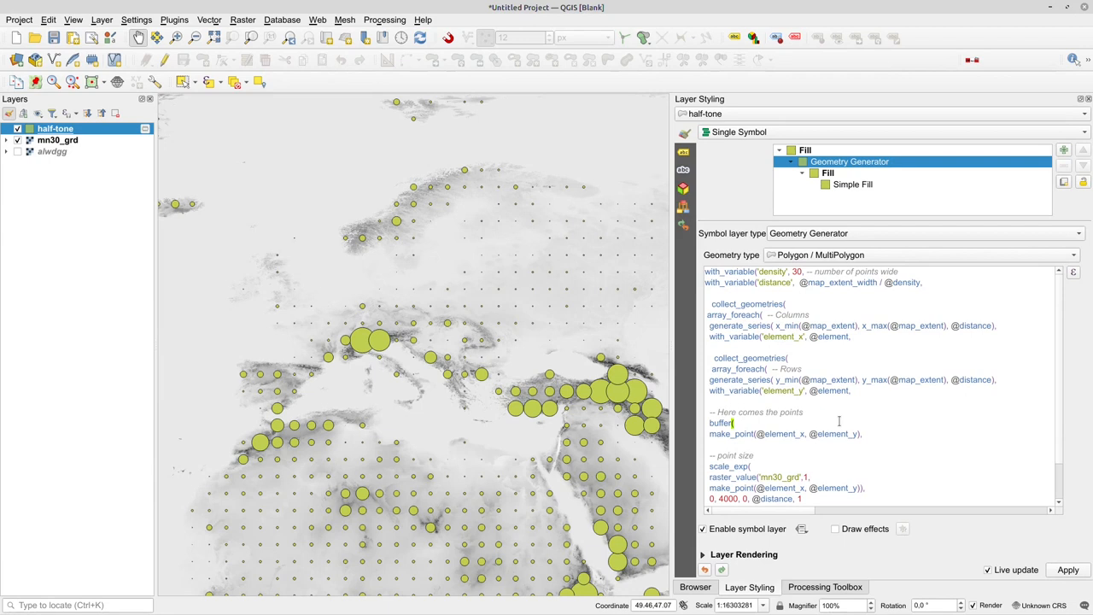
pyautogui.scroll(-3)
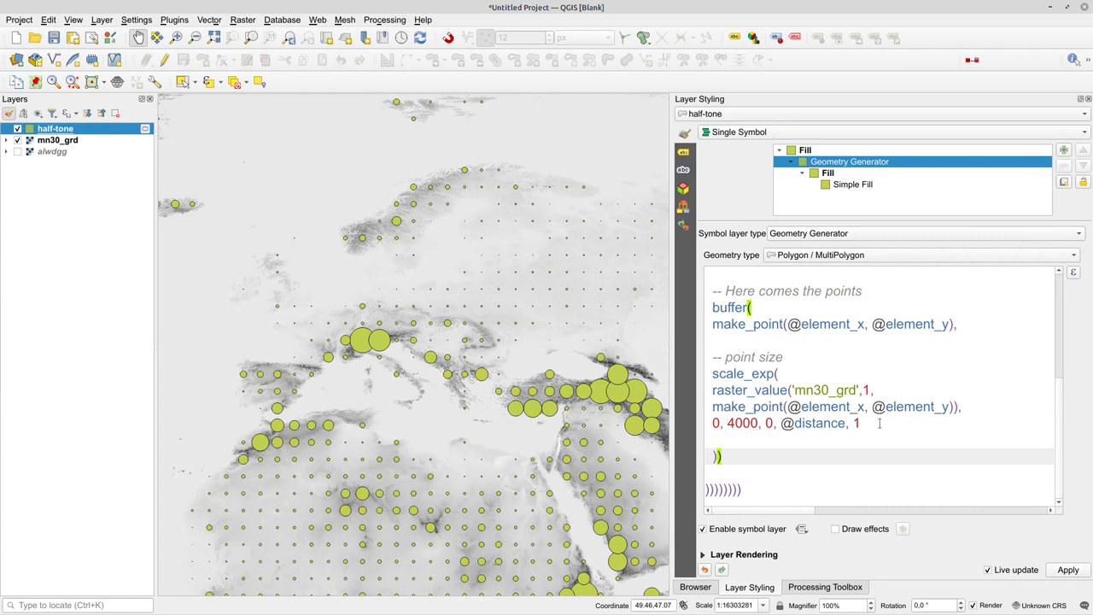
pyautogui.write('--Fine tune style here')
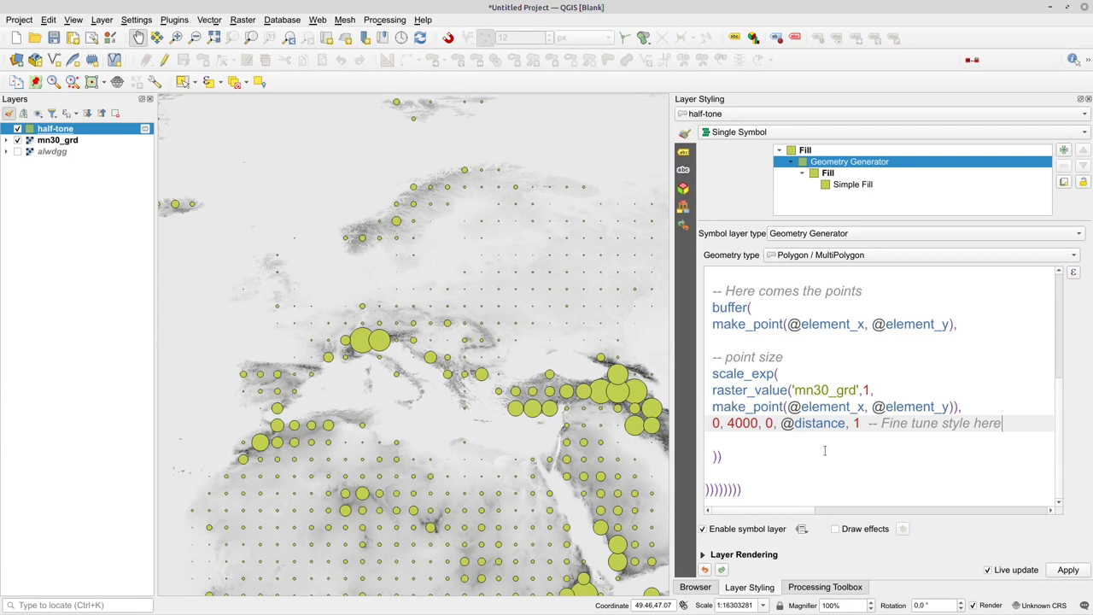
pyautogui.moveTo(363, 346)
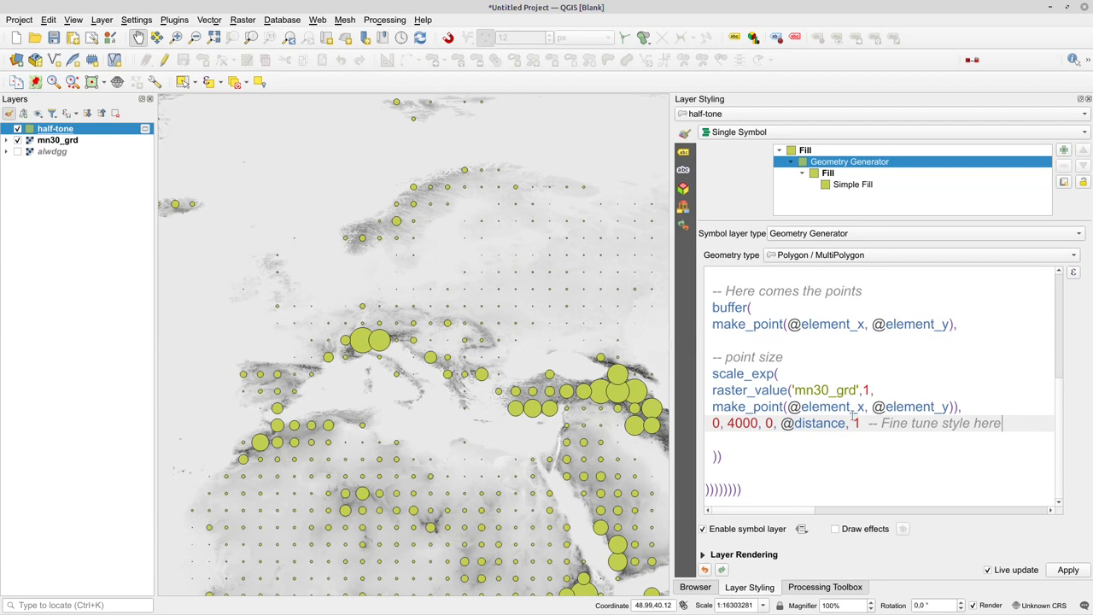
pyautogui.write('0.2')
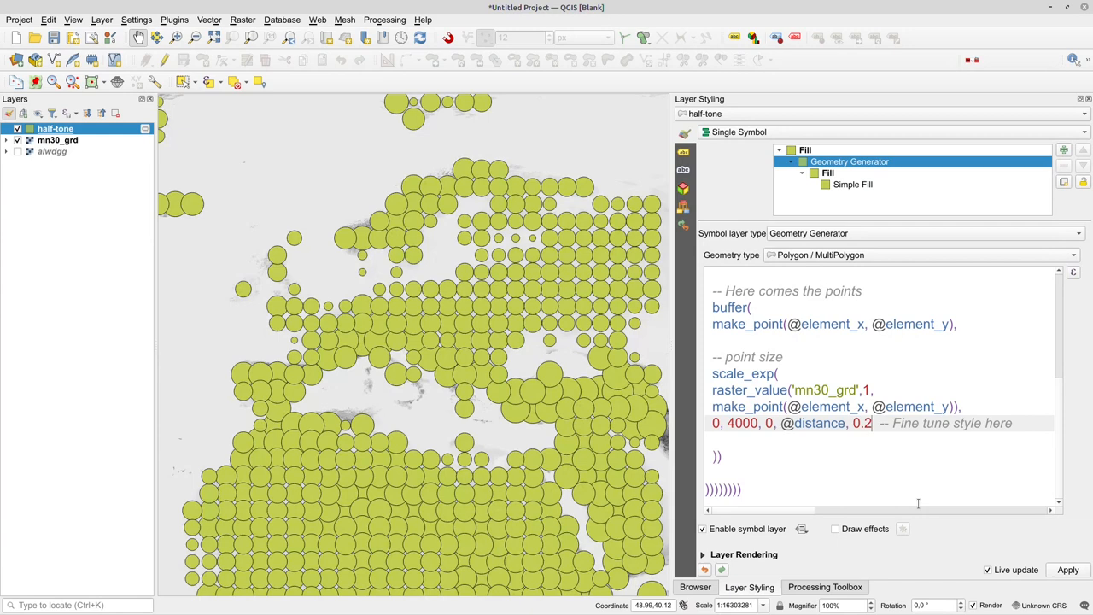
pyautogui.doubleClick(732, 423)
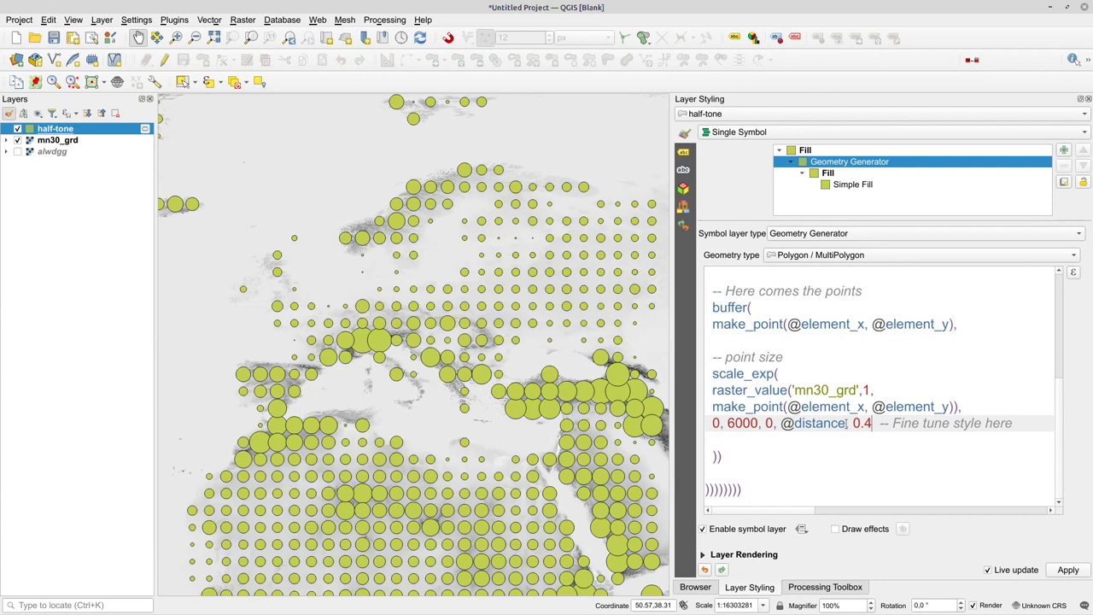
pyautogui.doubleClick(732, 423)
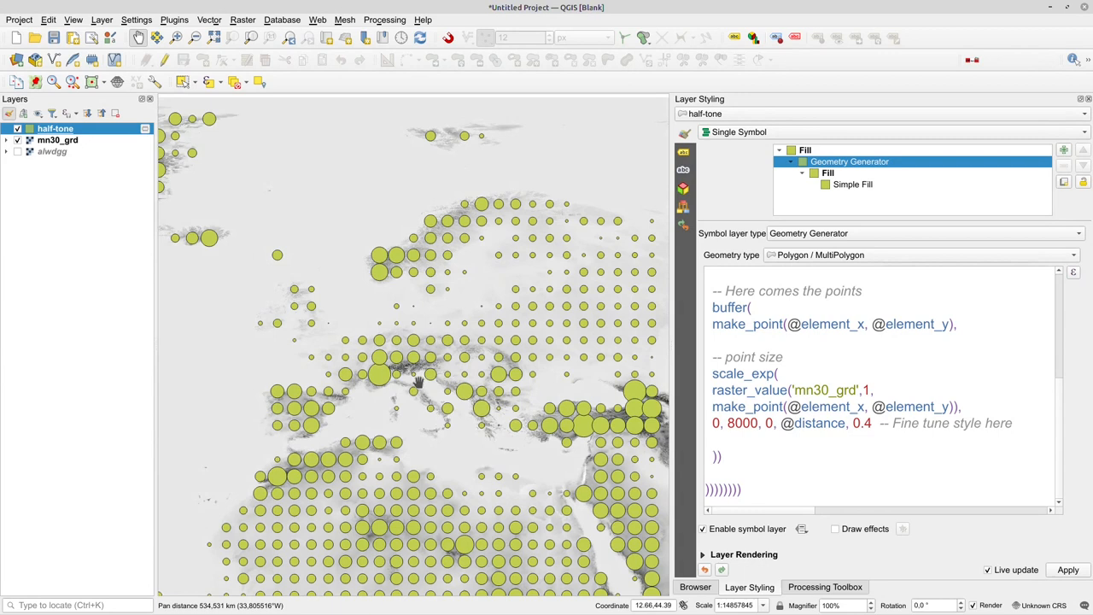
# - Give the dot Simple Fill a black fill color and a No Pen stroke
pyautogui.click(852, 184)
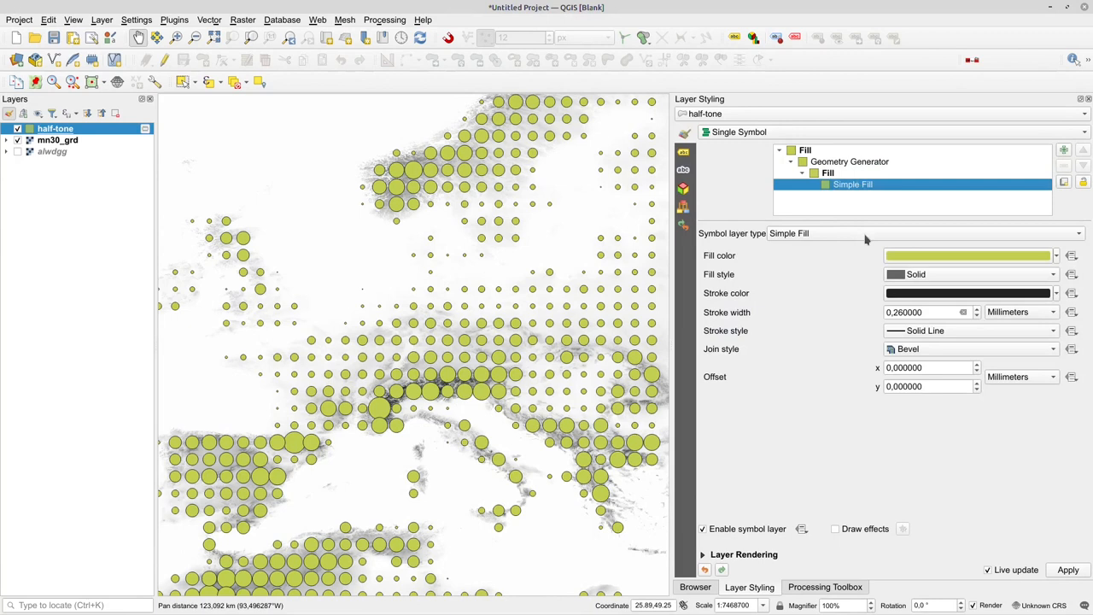
pyautogui.click(970, 330)
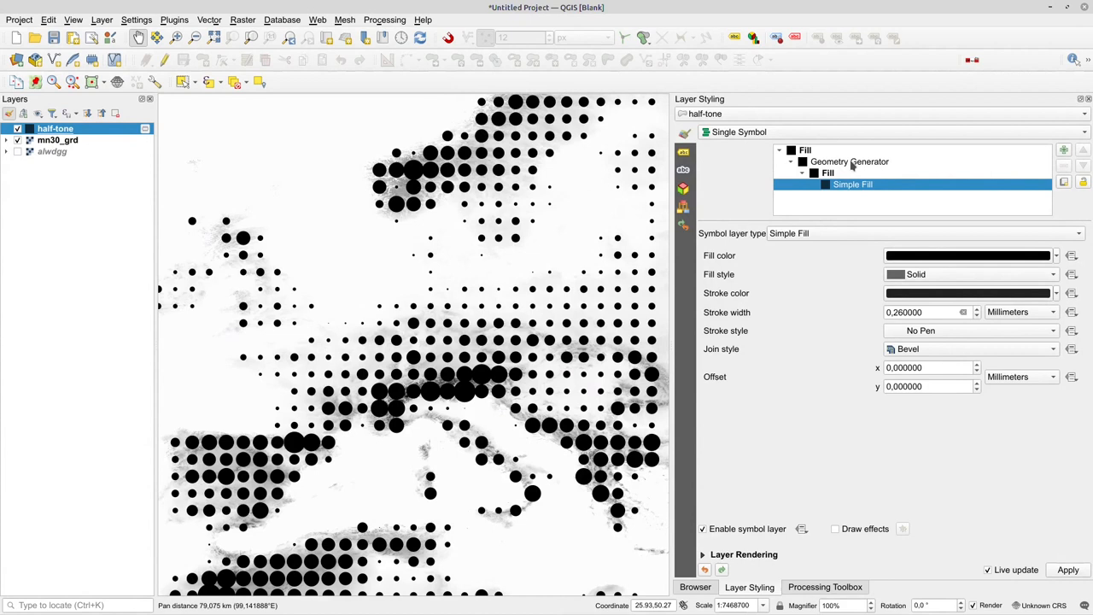
pyautogui.click(849, 162)
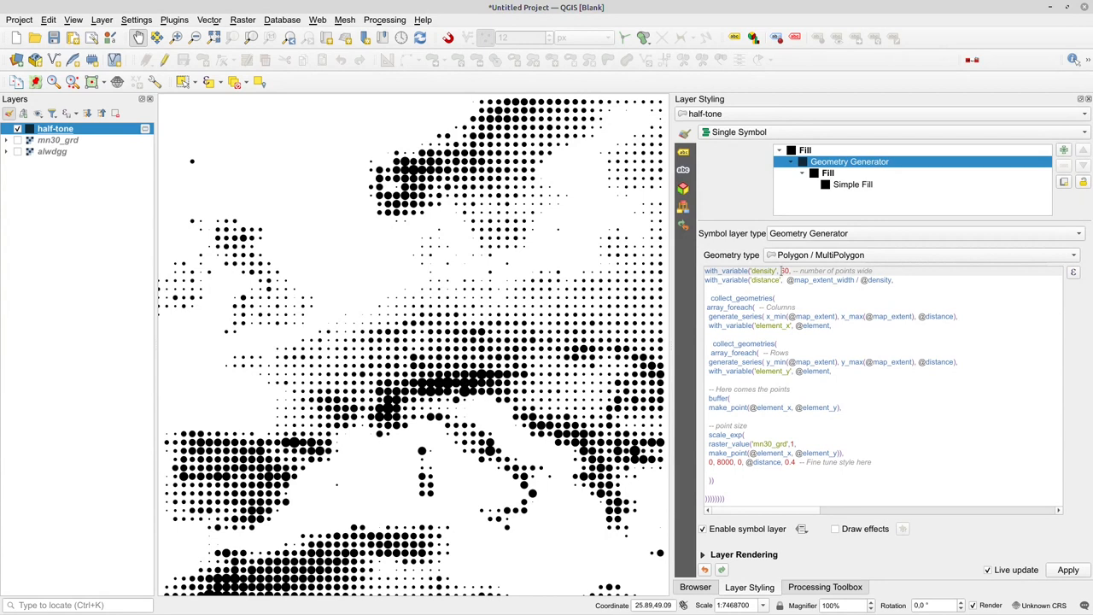
# - Try density values of 100 and 500, pan to compare, and settle on 200
pyautogui.write('100')
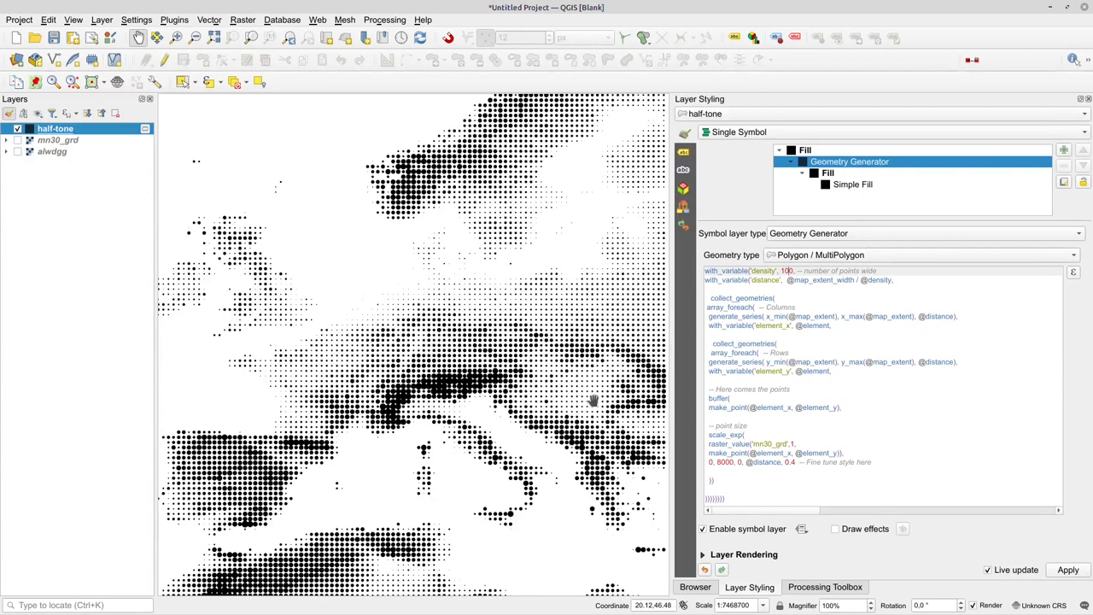
pyautogui.moveTo(594, 400); pyautogui.dragTo(561, 382)
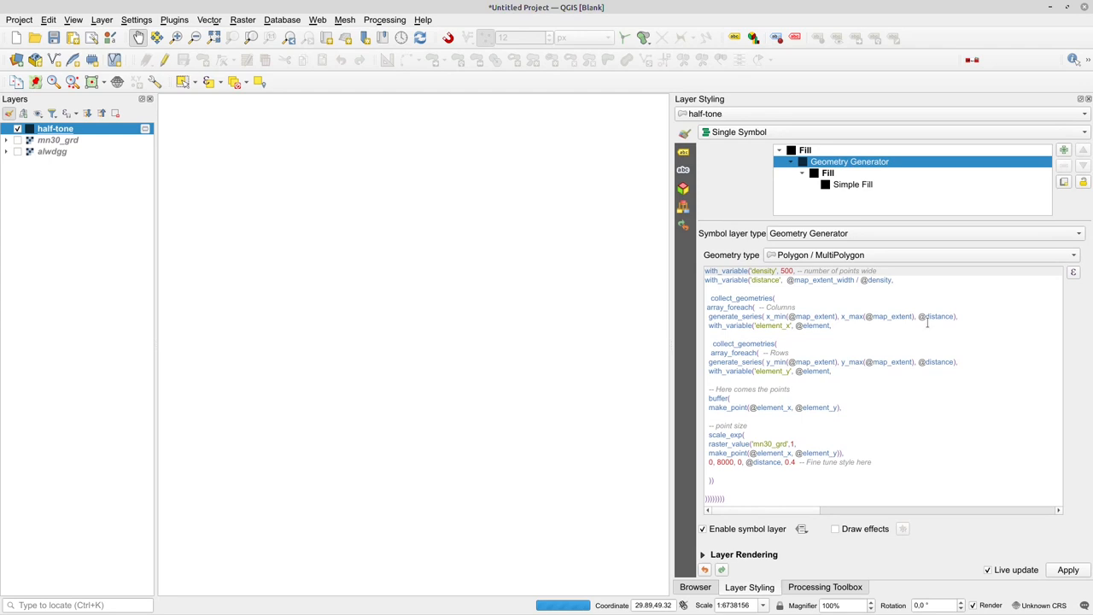
pyautogui.click(1068, 570)
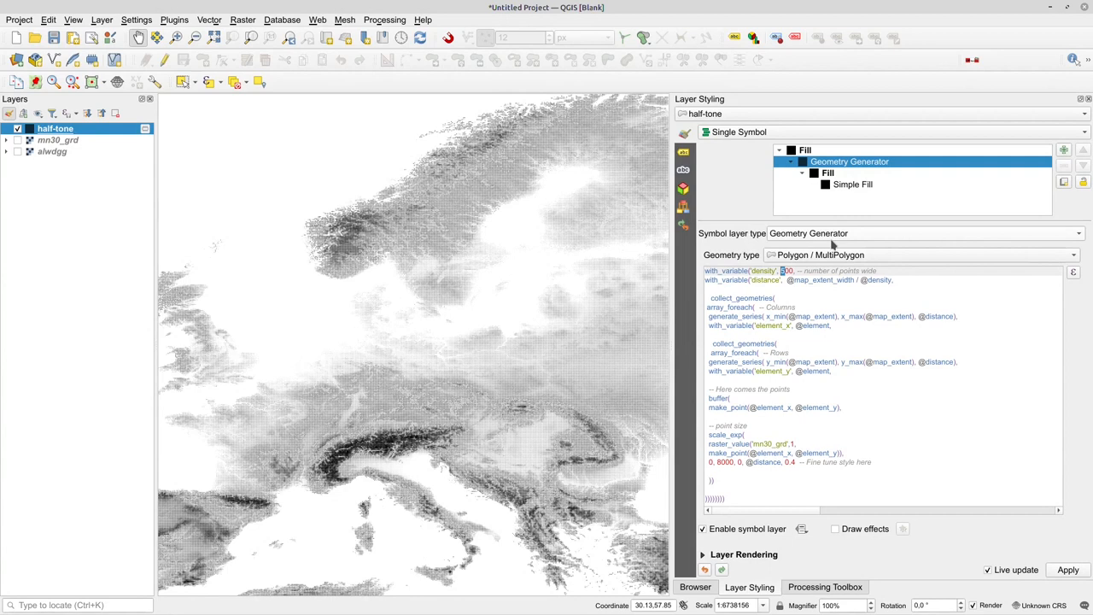
pyautogui.write('200')
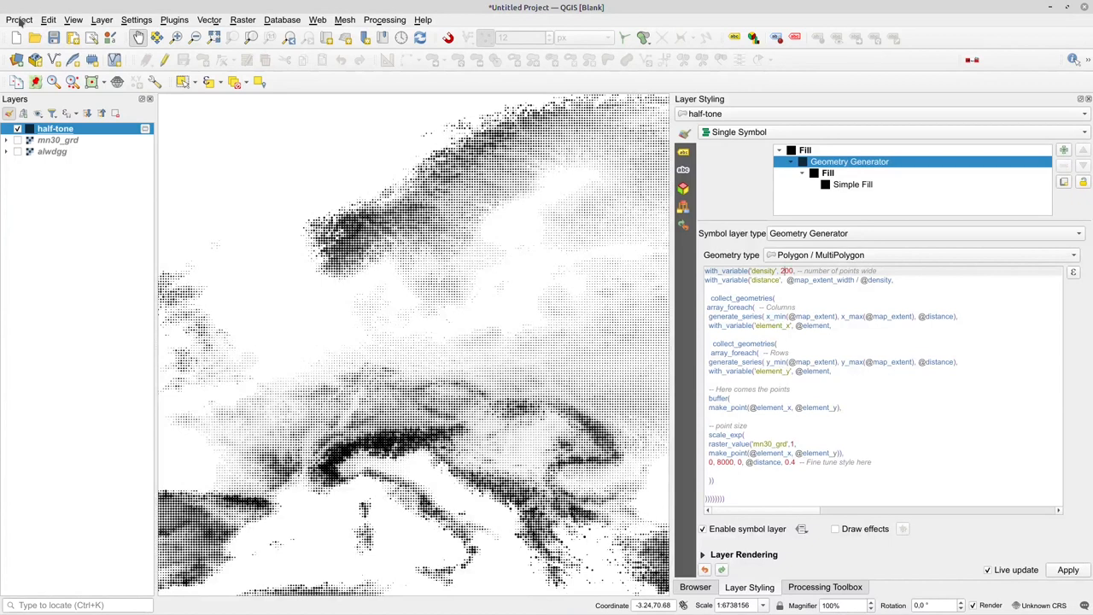
pyautogui.moveTo(47, 34)
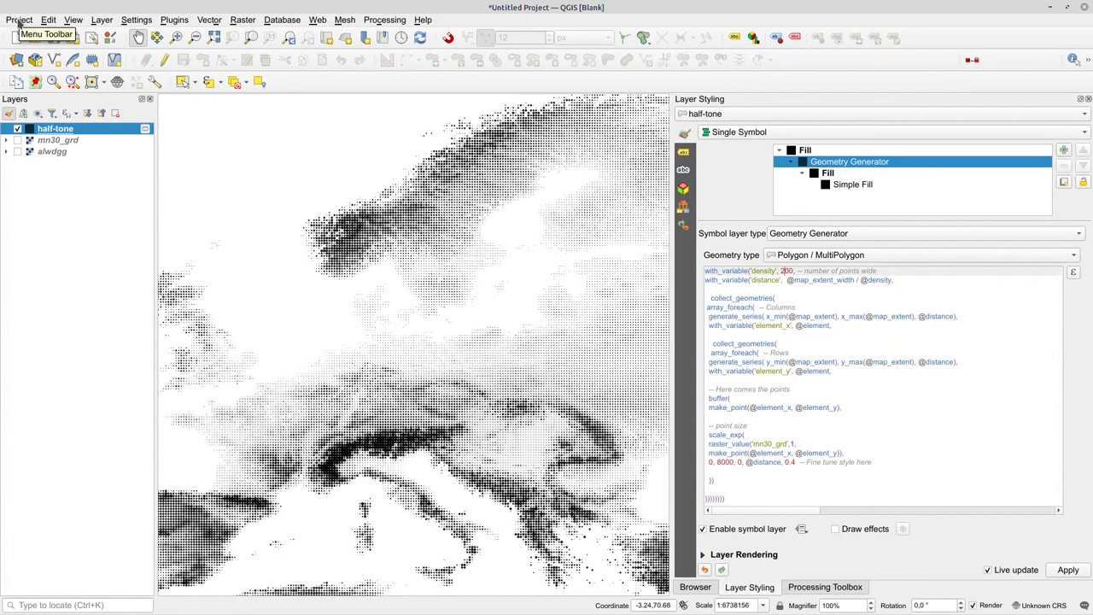